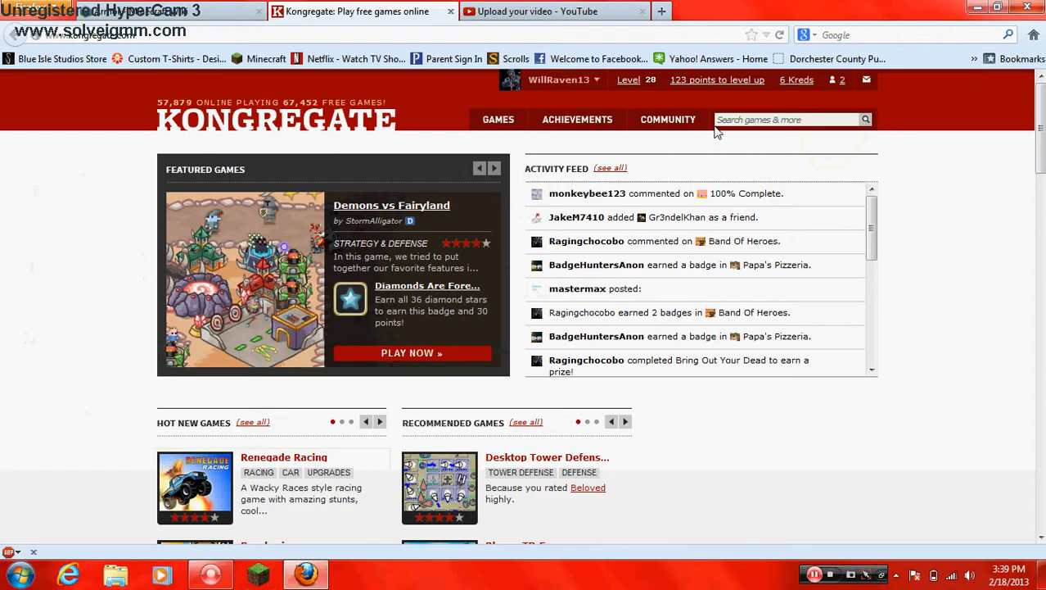
Search Kongregate for 'gemcraft' and open the GemCraft game page from the suggestions
text(gem)
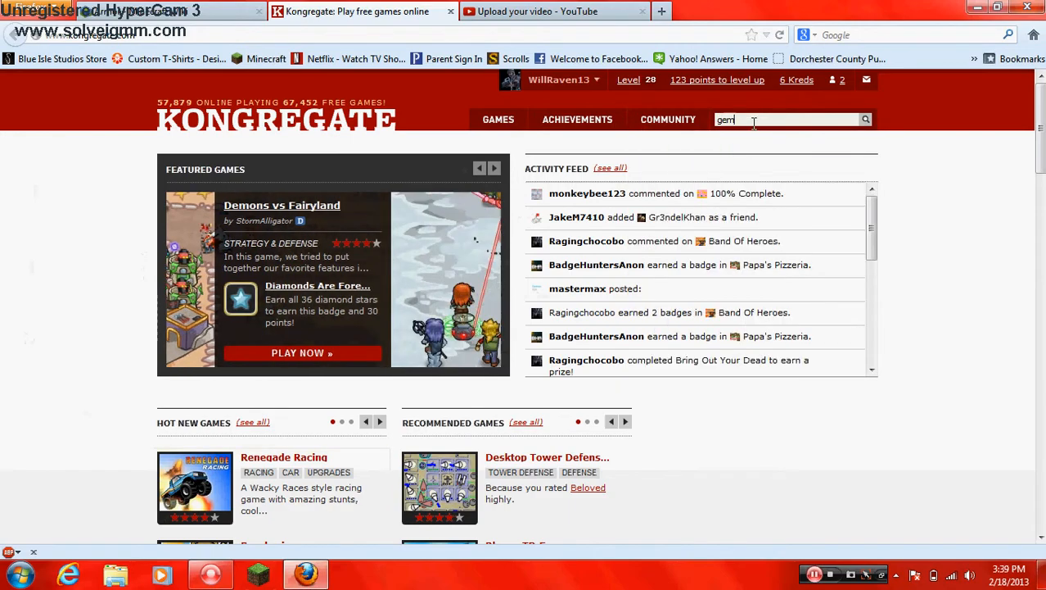
text(craft)
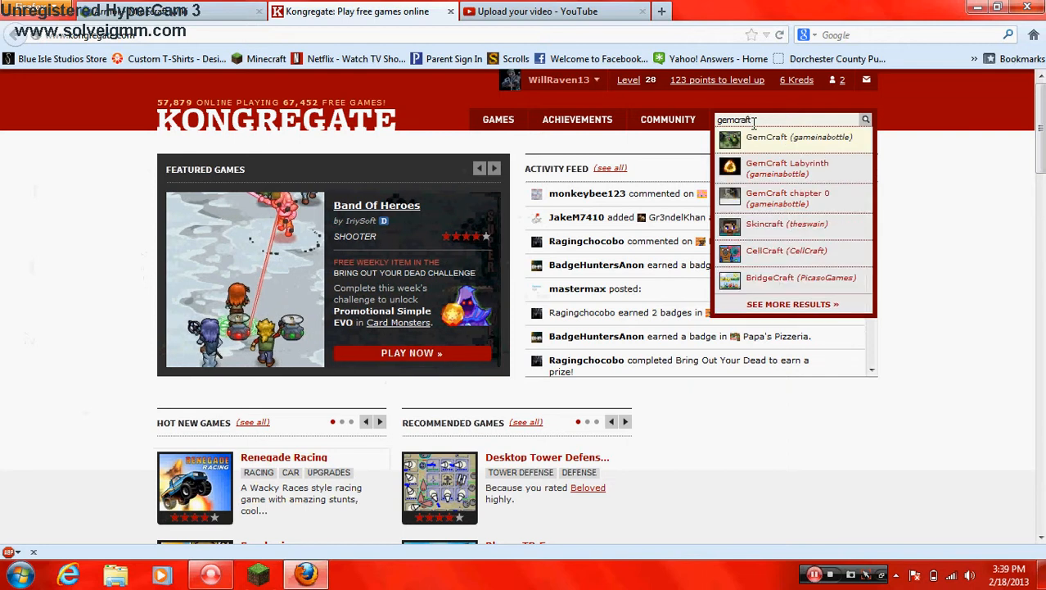
click(766, 137)
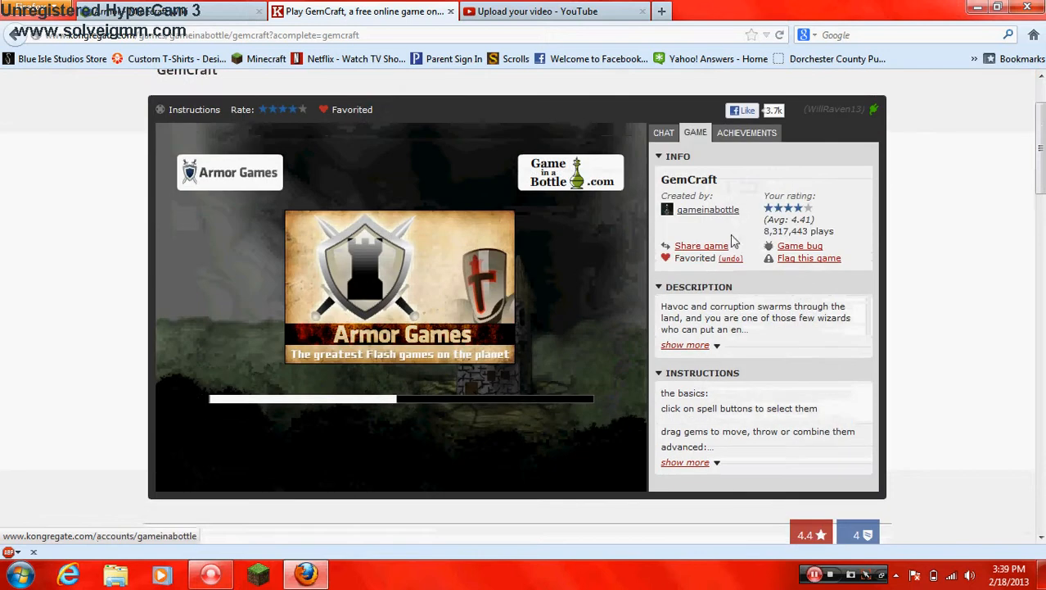
Expand the full game description and start GemCraft loading with Play!
click(685, 344)
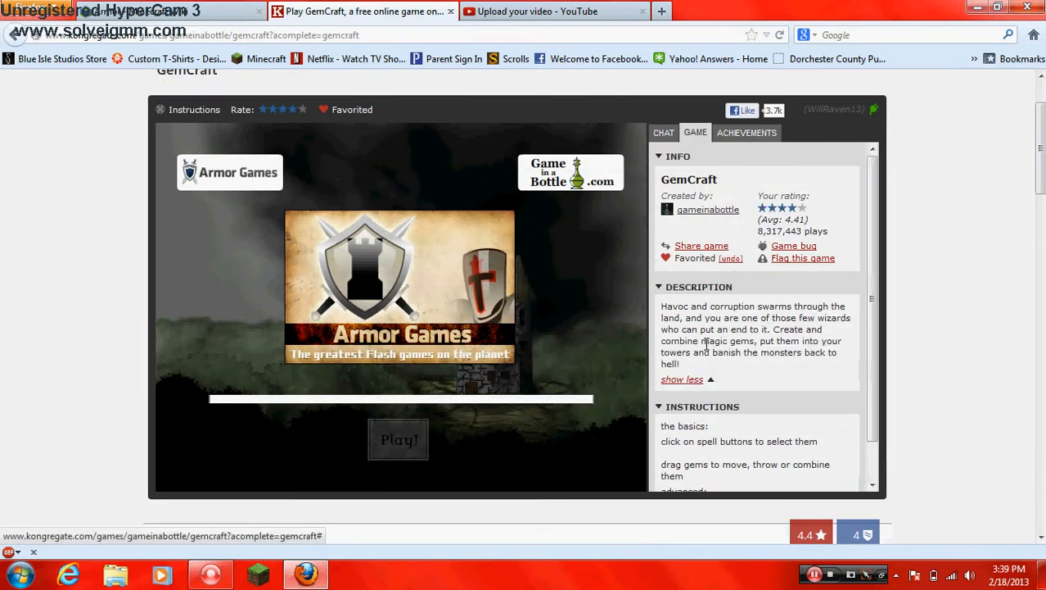
click(681, 379)
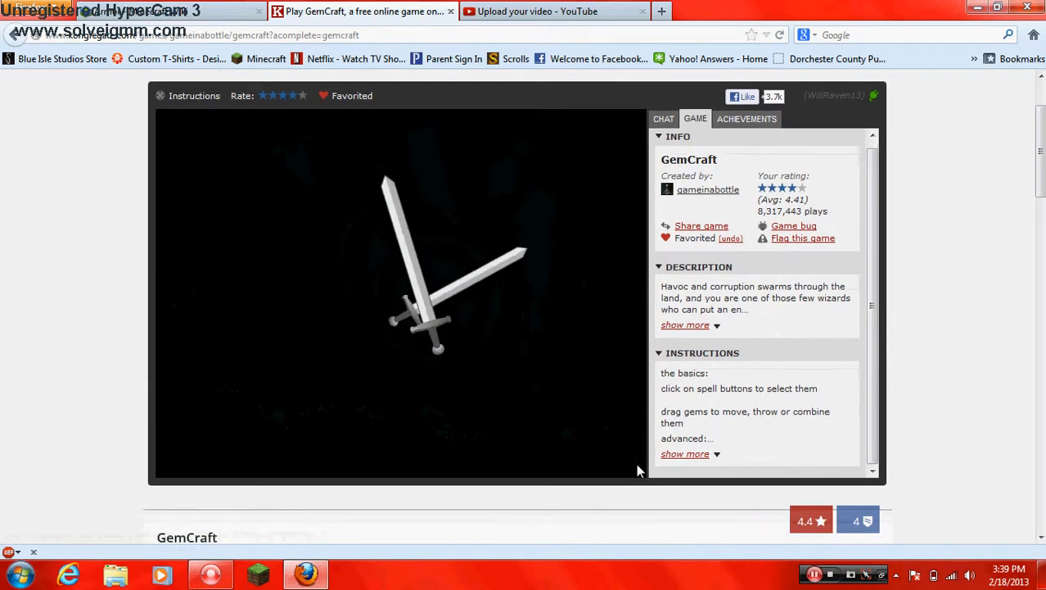
Scroll down through the player comments and back up to the loaded game
scroll(down, 3)
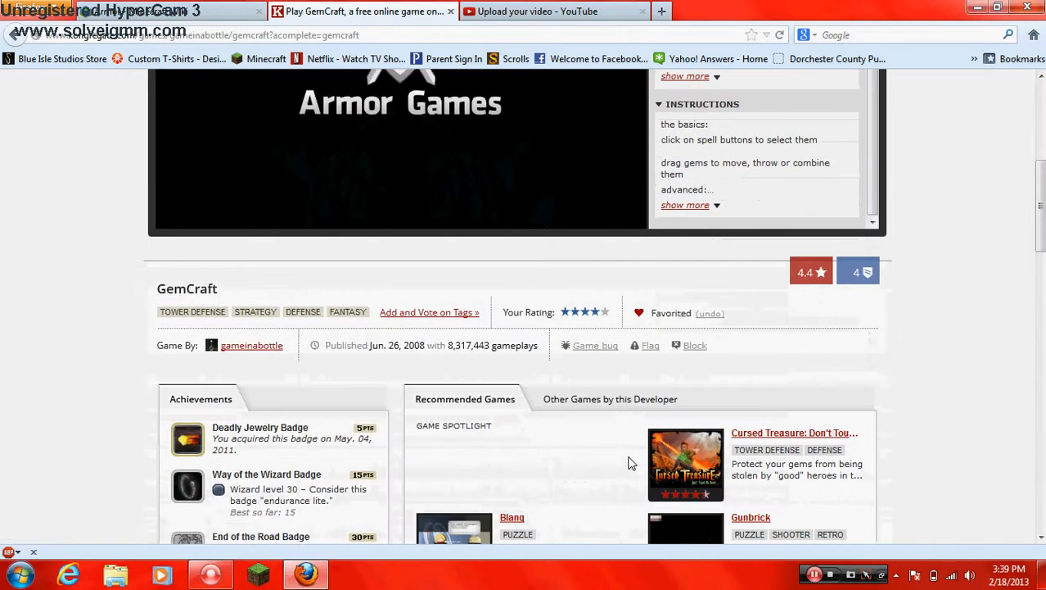
scroll(down, 3)
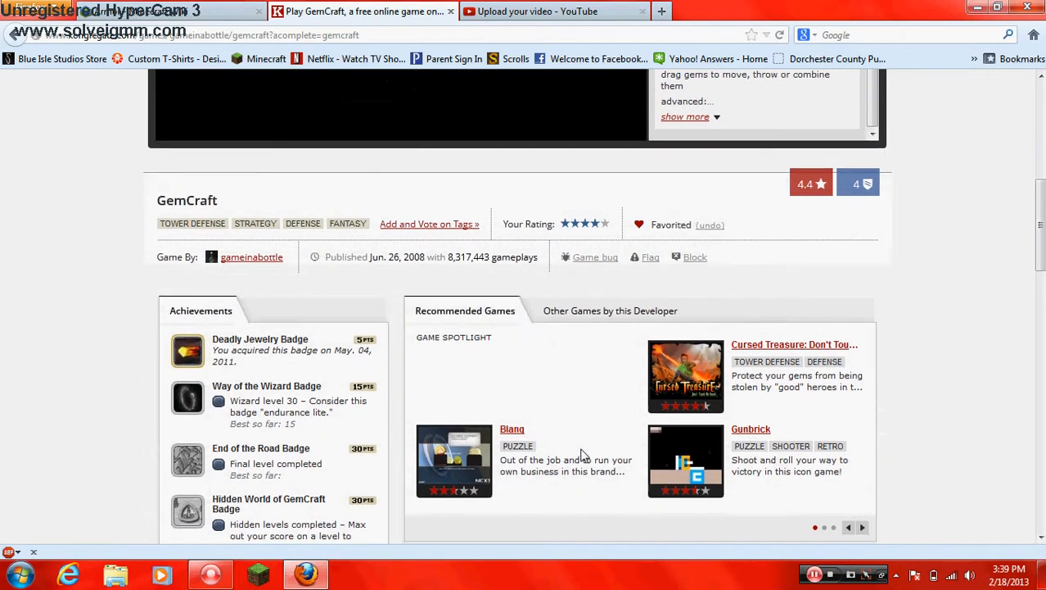
scroll(down, 3)
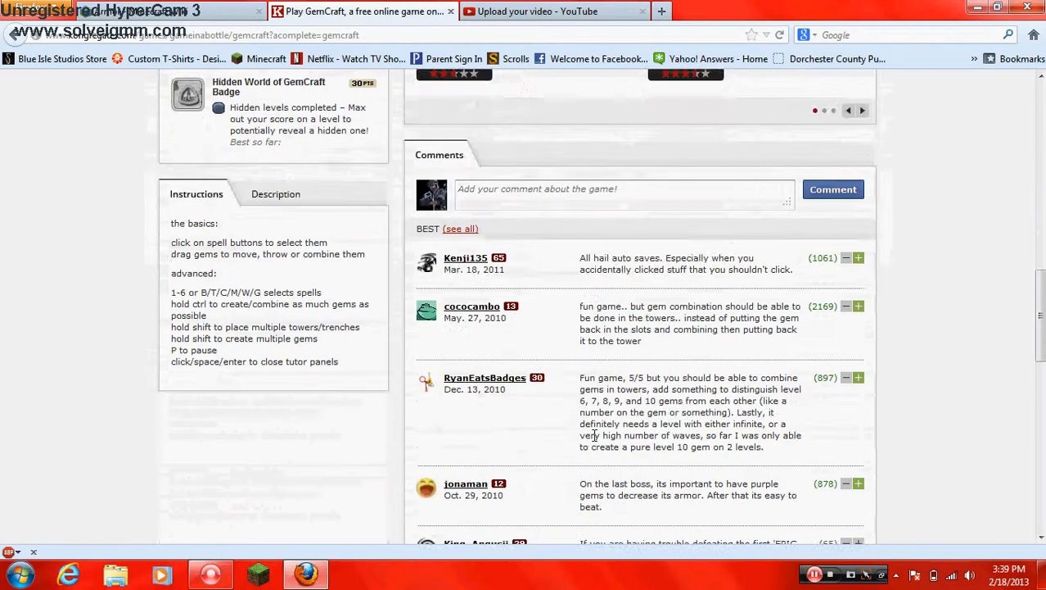
scroll(down, 3)
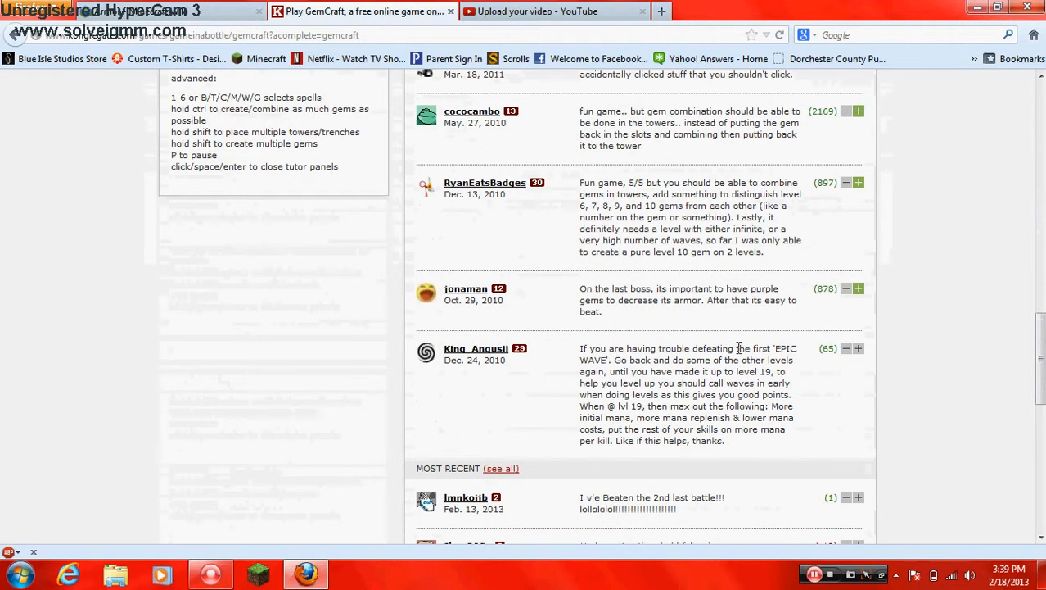
mouse_move(625, 380)
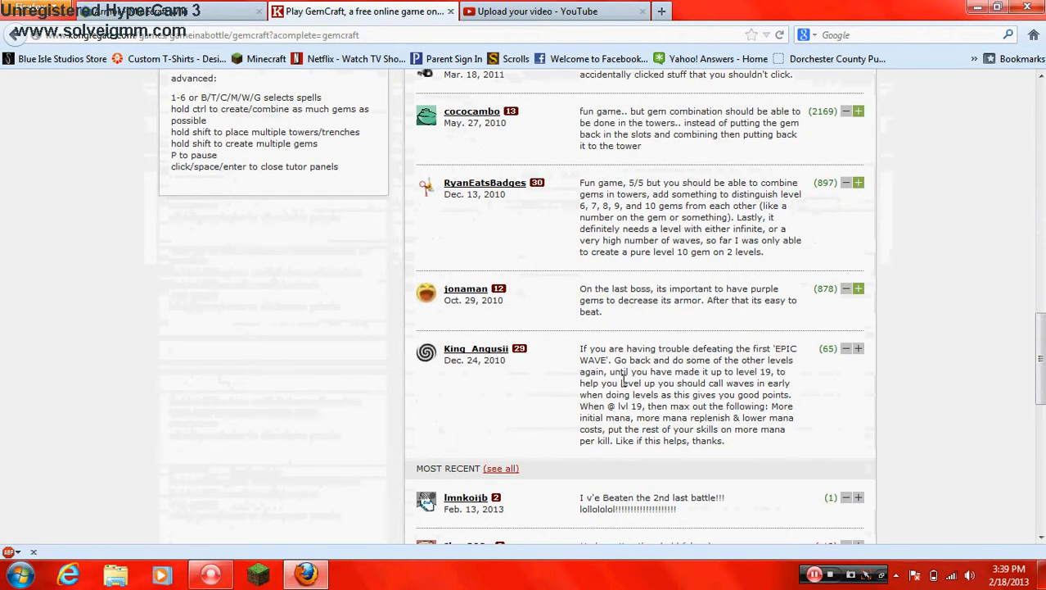
mouse_move(645, 391)
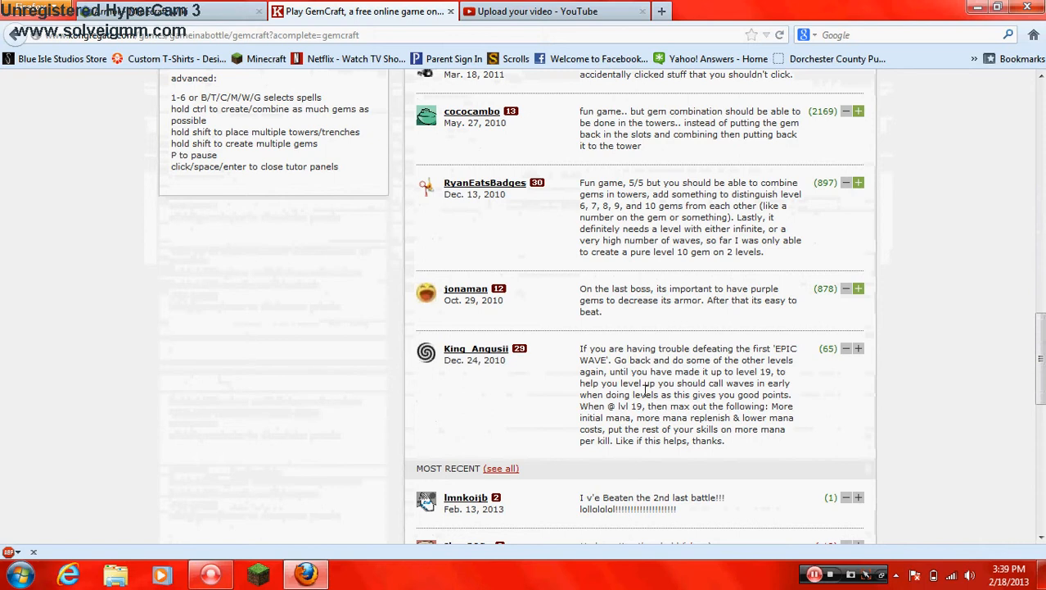
scroll(up, 3)
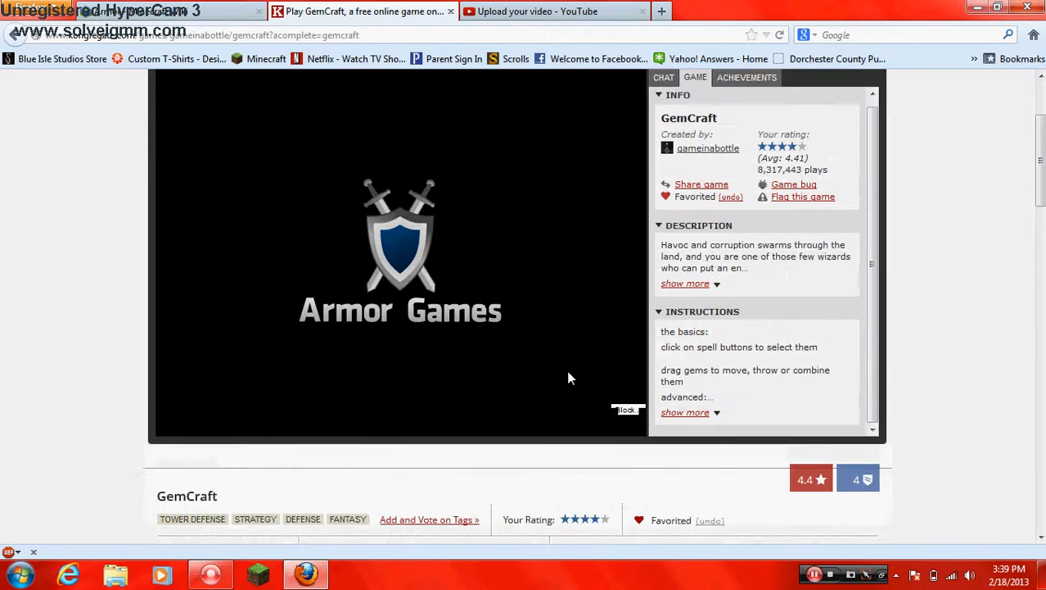
scroll(down, 3)
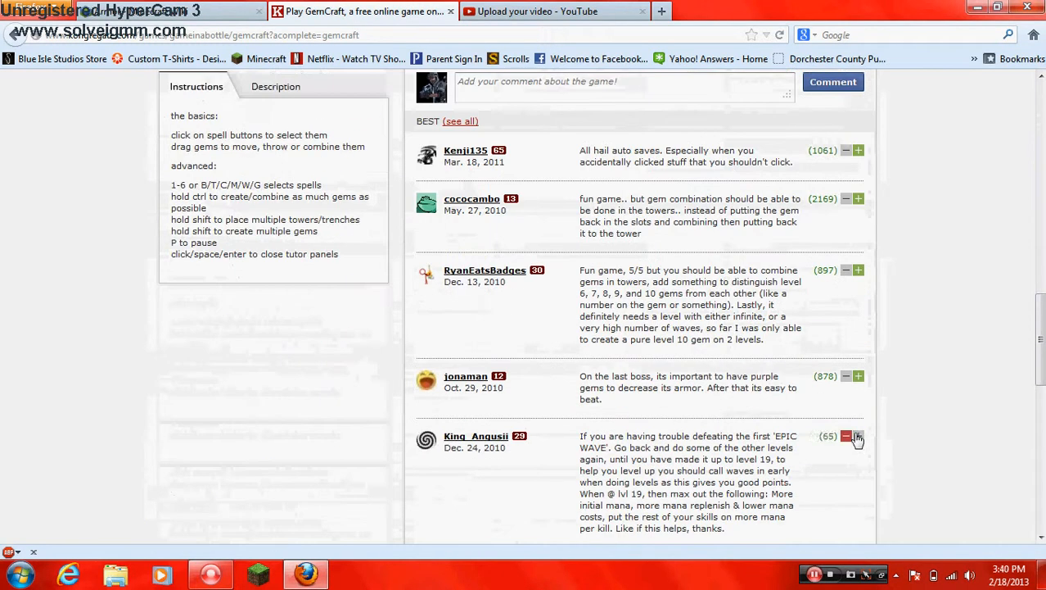
scroll(up, 3)
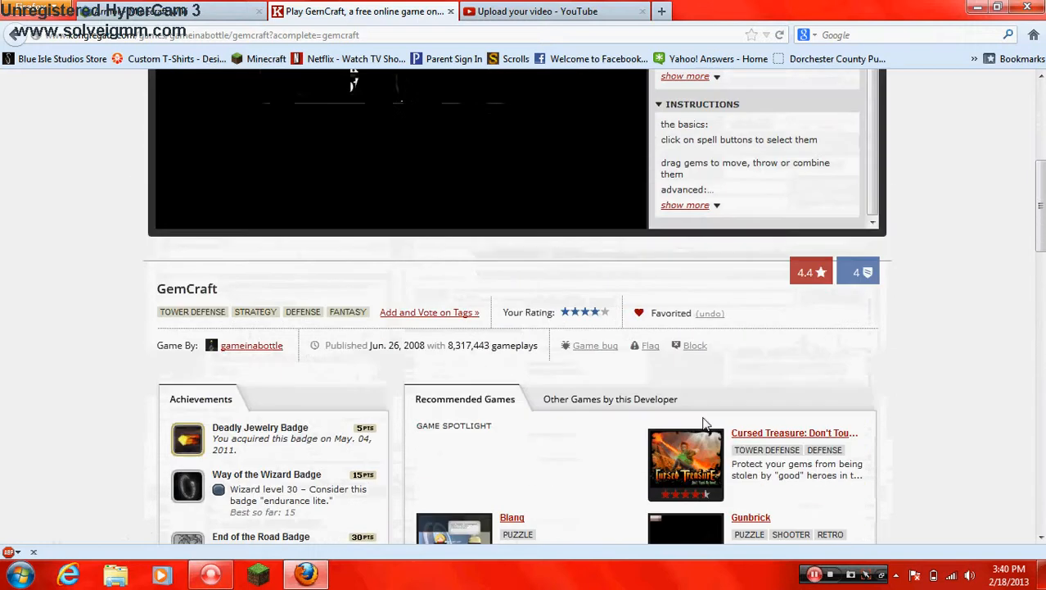
scroll(up, 3)
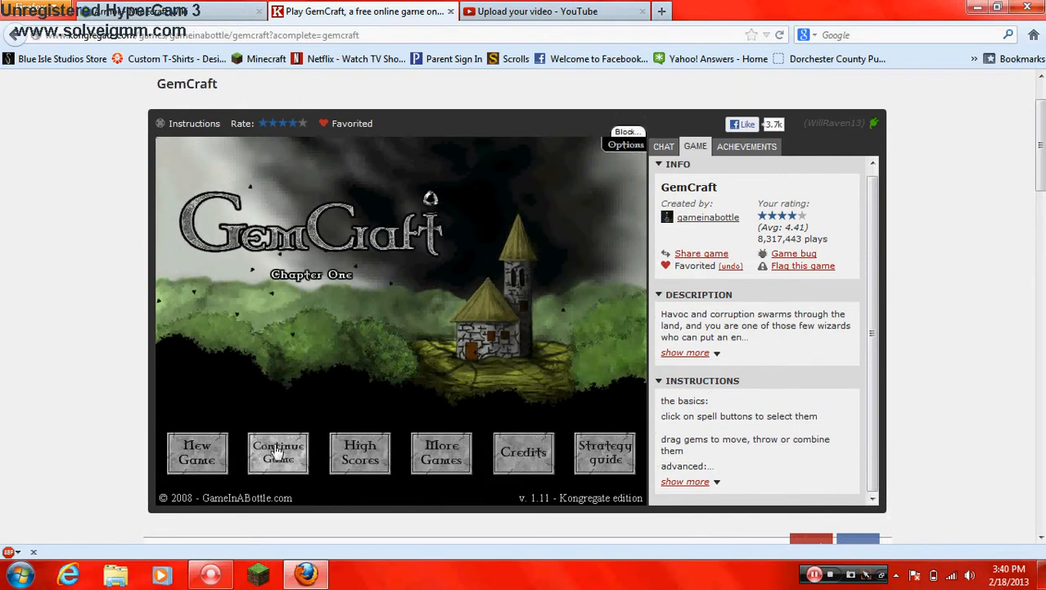
Continue Game and load the first save slot, score 4,923,450 at level 11
click(278, 452)
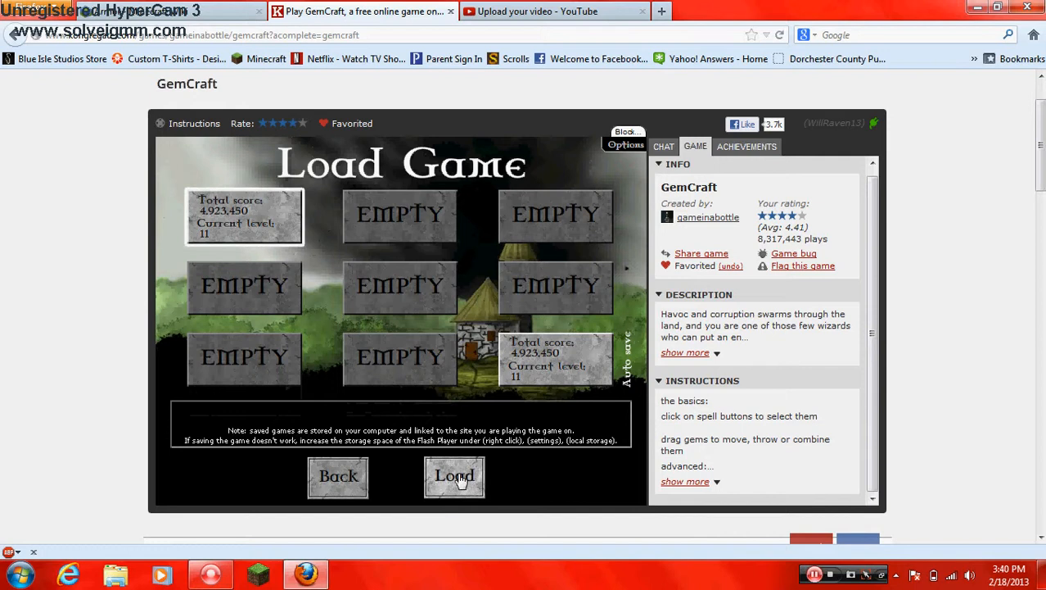
click(453, 477)
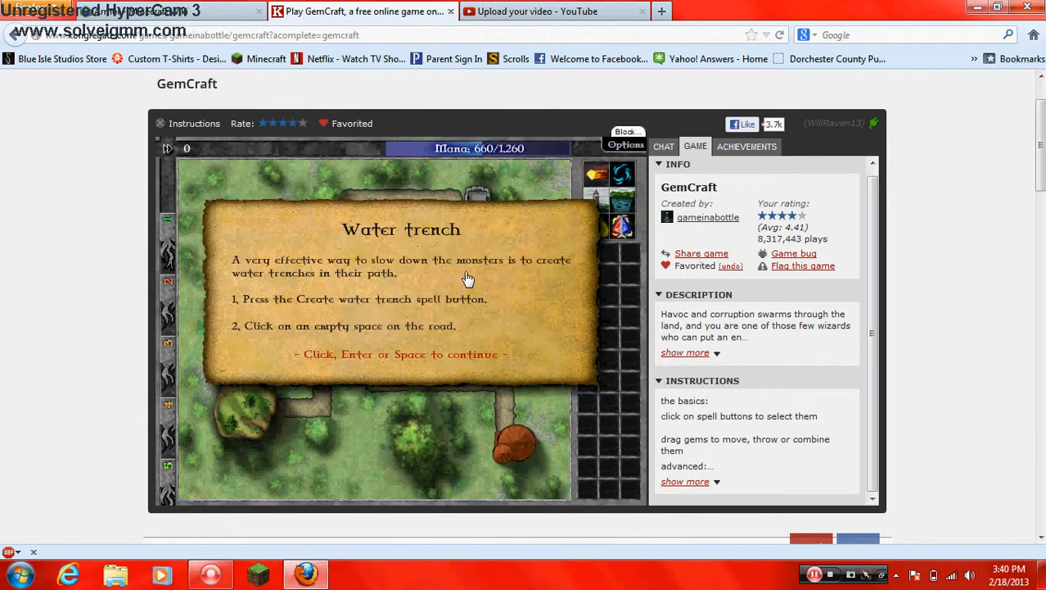
mouse_move(352, 307)
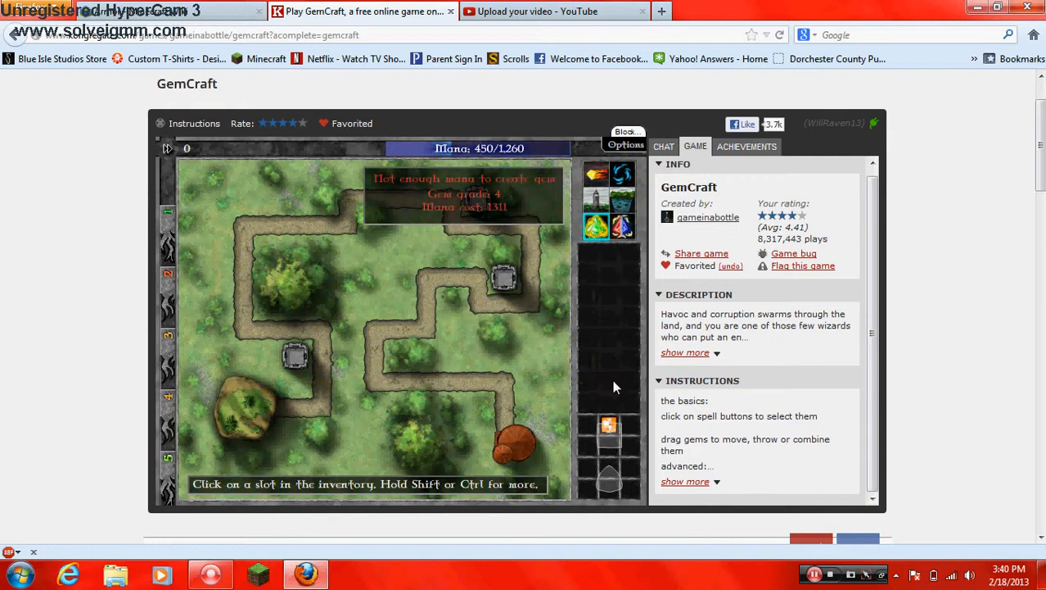
Send the first waves of monsters, calling the next wave early to reach wave 5 of 28
click(623, 226)
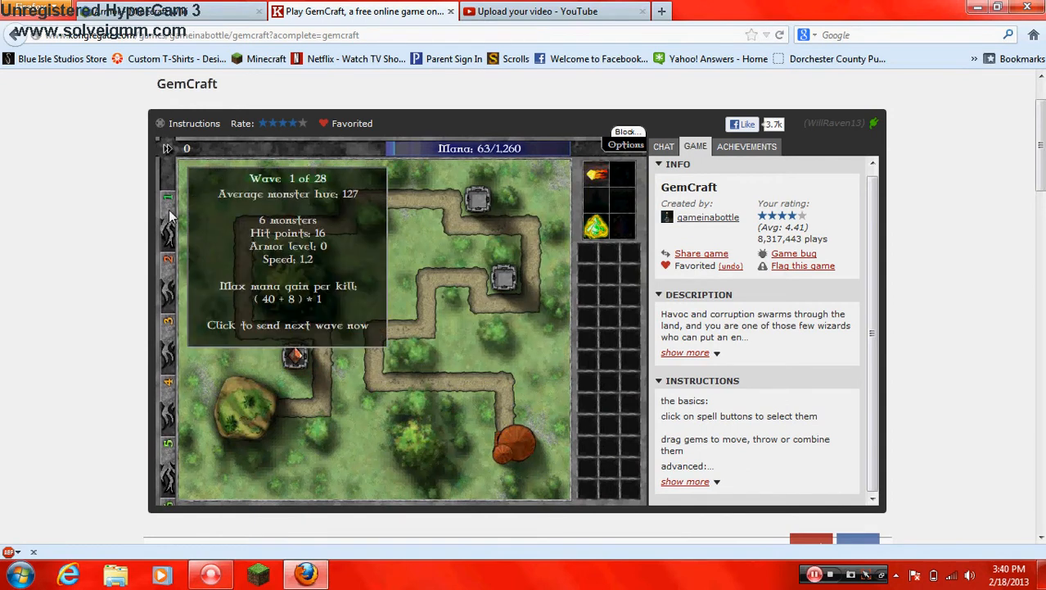
click(168, 148)
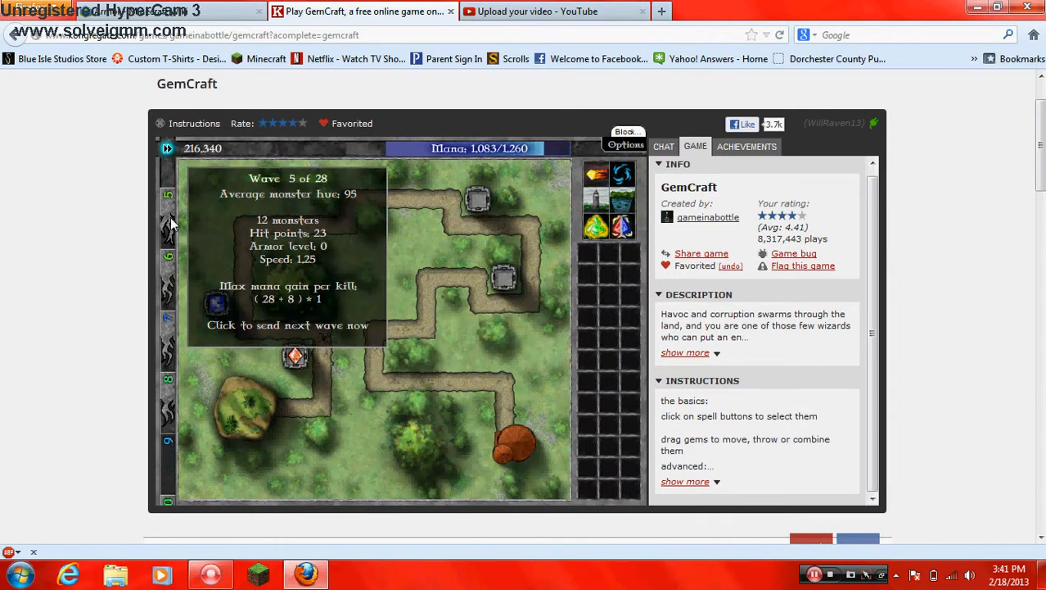
click(289, 324)
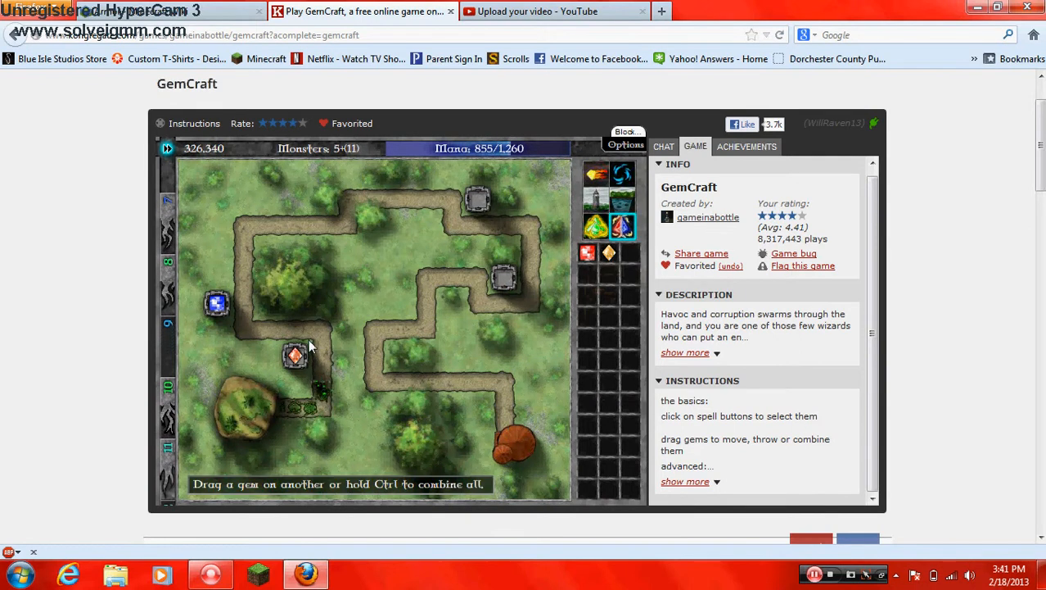
mouse_move(318, 271)
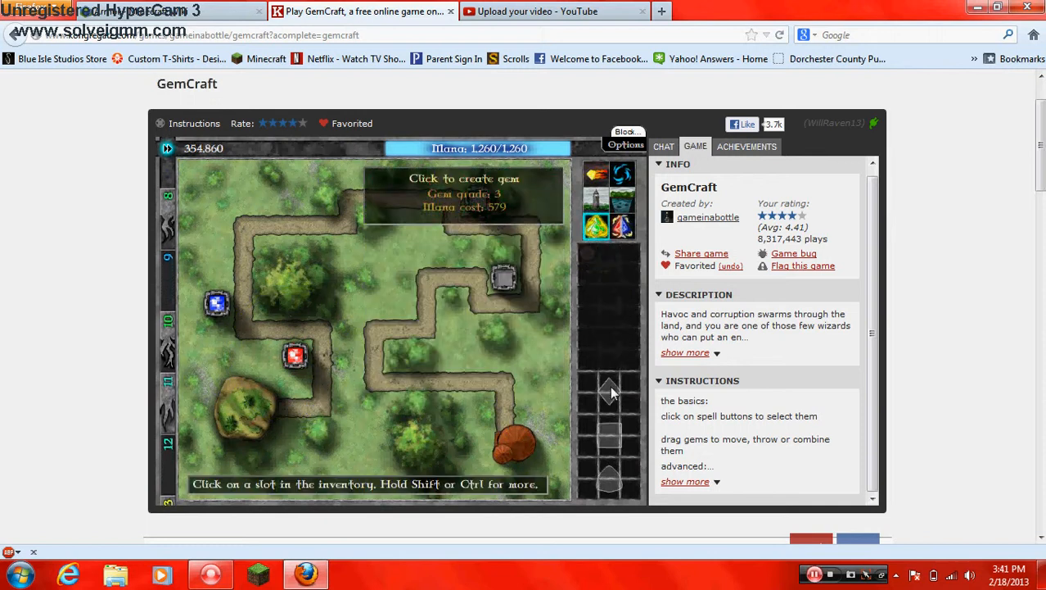
Create several grade 3 gems for the inventory while the waves advance toward wave 20
click(412, 337)
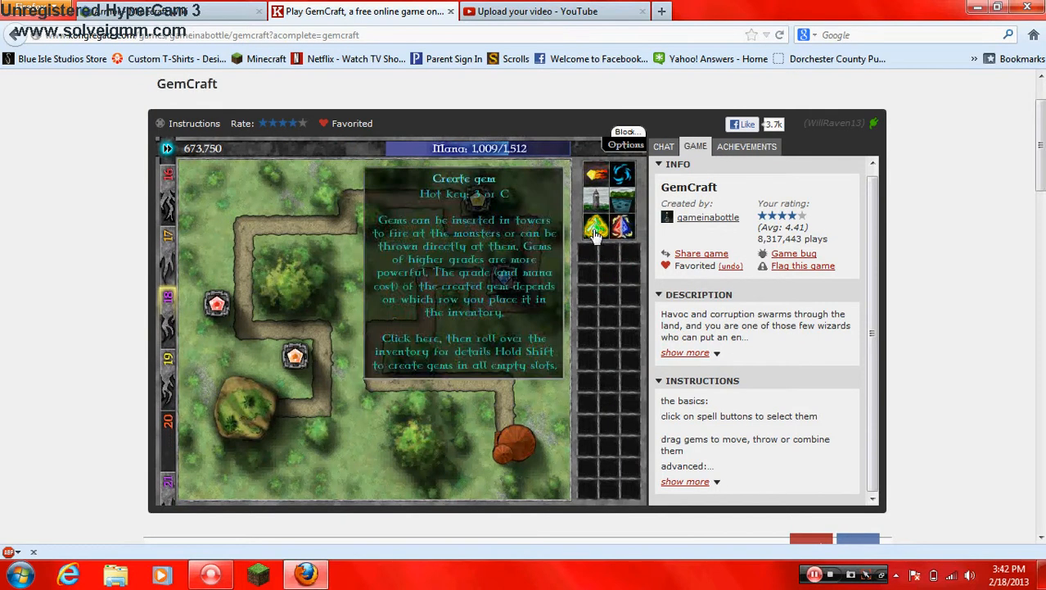
click(596, 226)
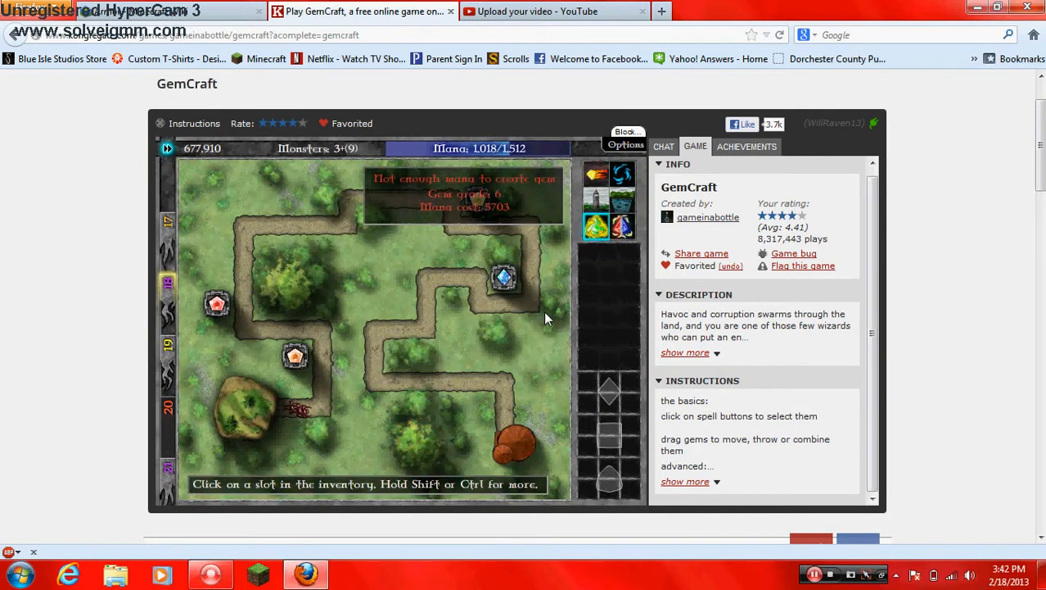
click(609, 380)
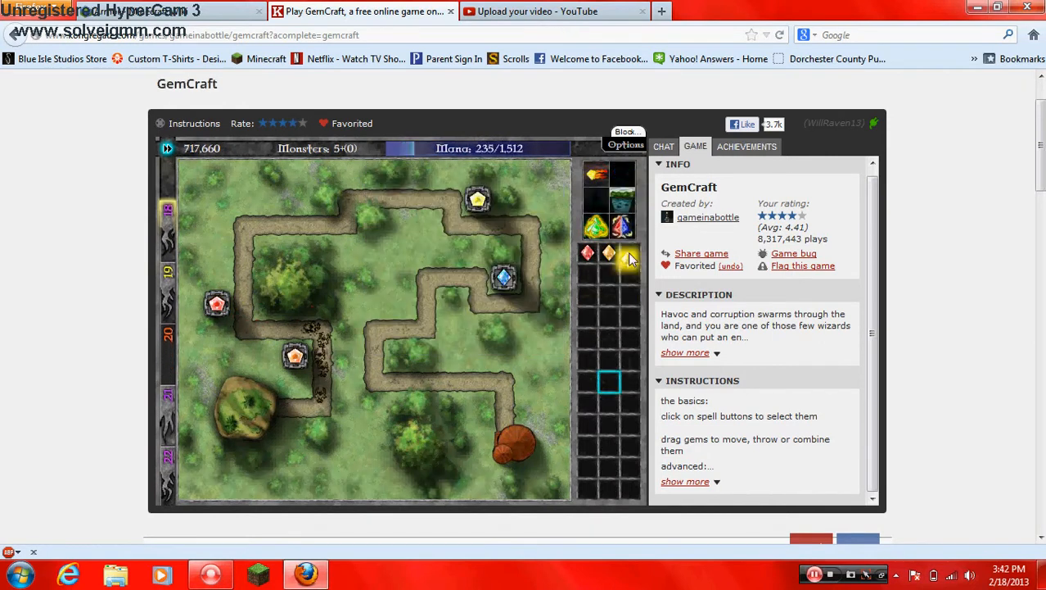
click(629, 252)
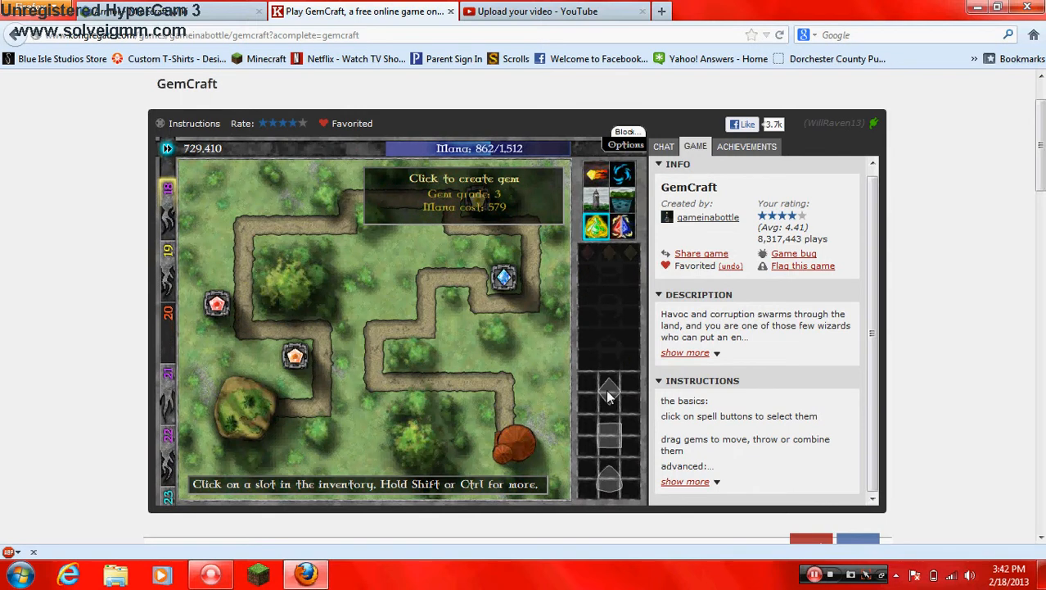
Create another grade 3 gem and place the orange and blue gems into towers along the path
click(609, 389)
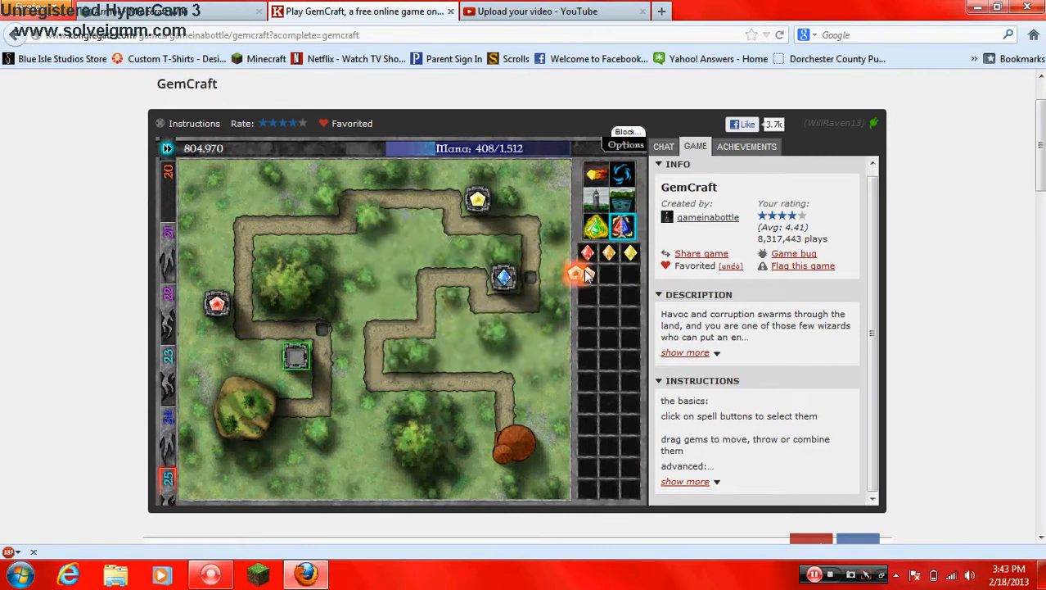
click(295, 357)
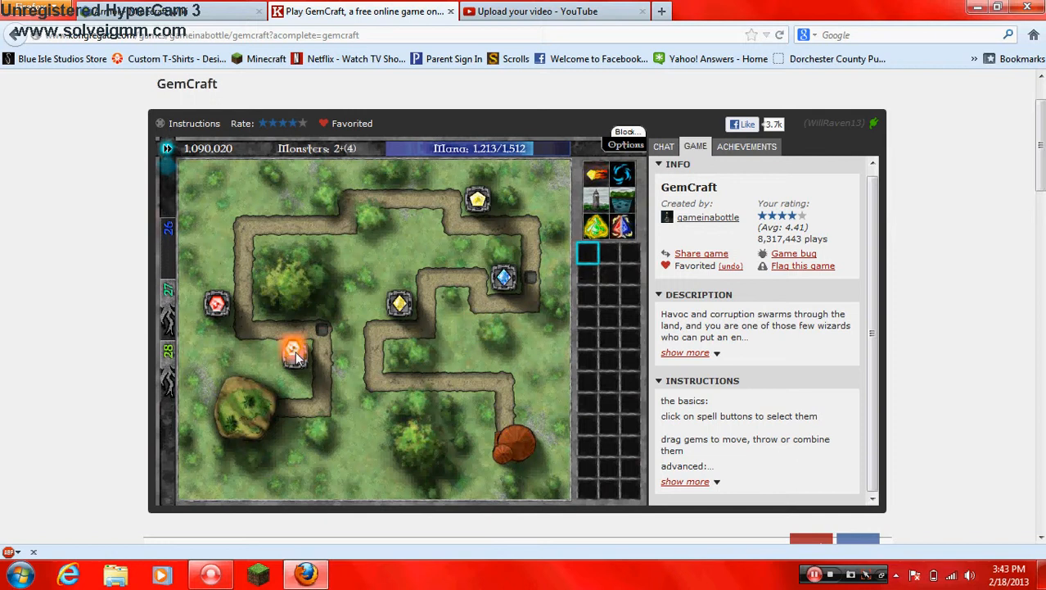
mouse_move(596, 228)
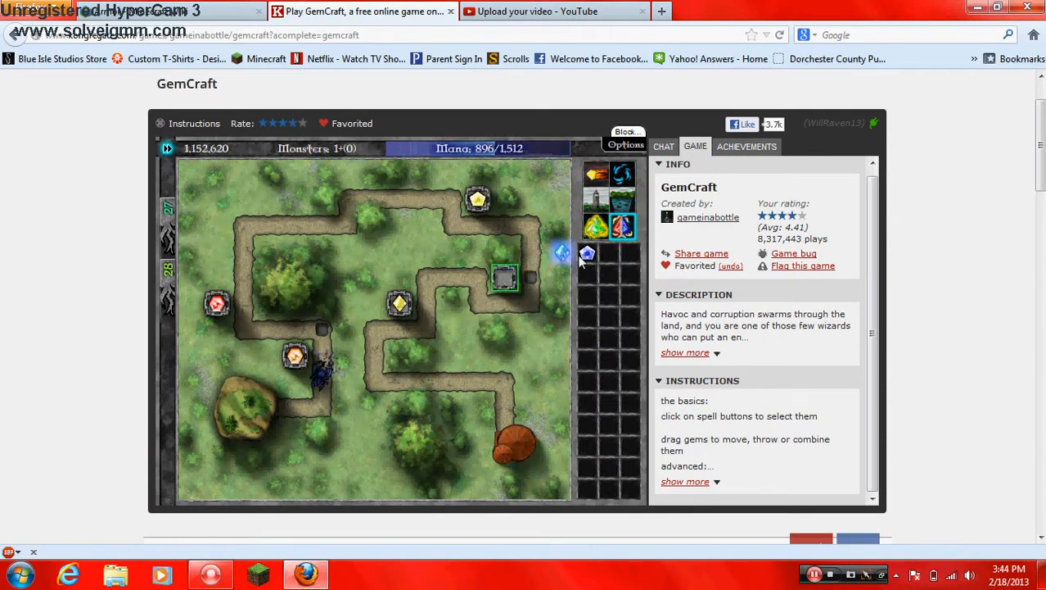
click(505, 278)
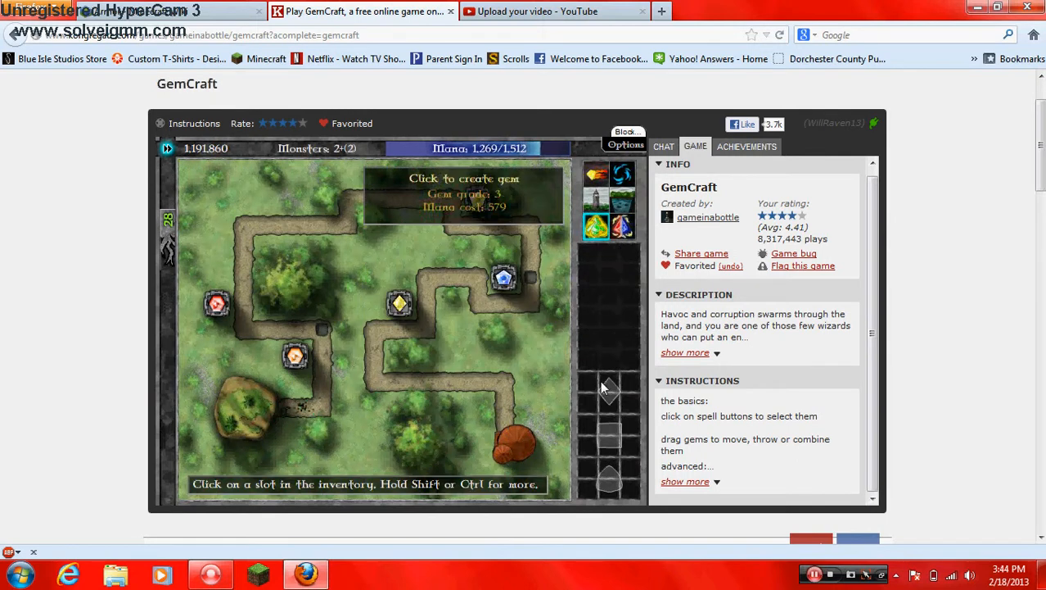
Create a last grade 3 gem and let the final waves play out to Victory at 1,341,670
click(607, 395)
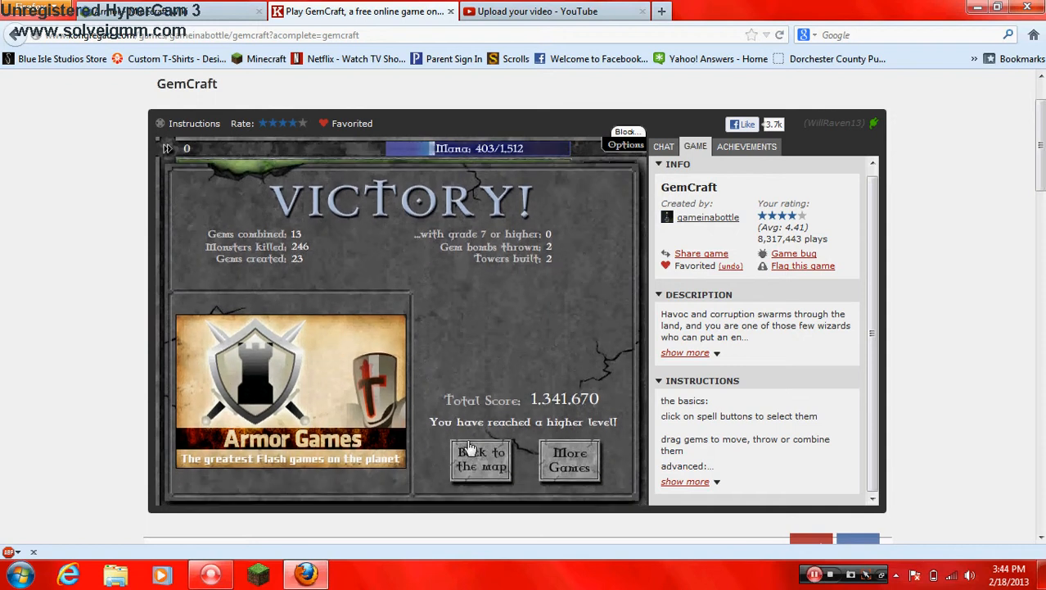
Leave the victory screen and max More mana gain per kill, spending points down to 1 remaining
click(482, 459)
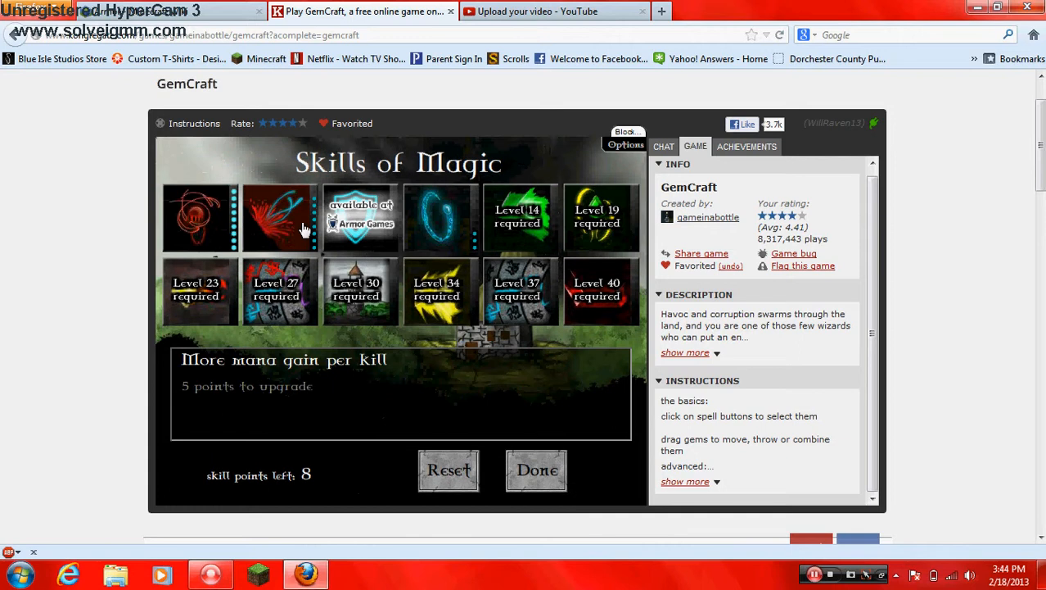
click(303, 216)
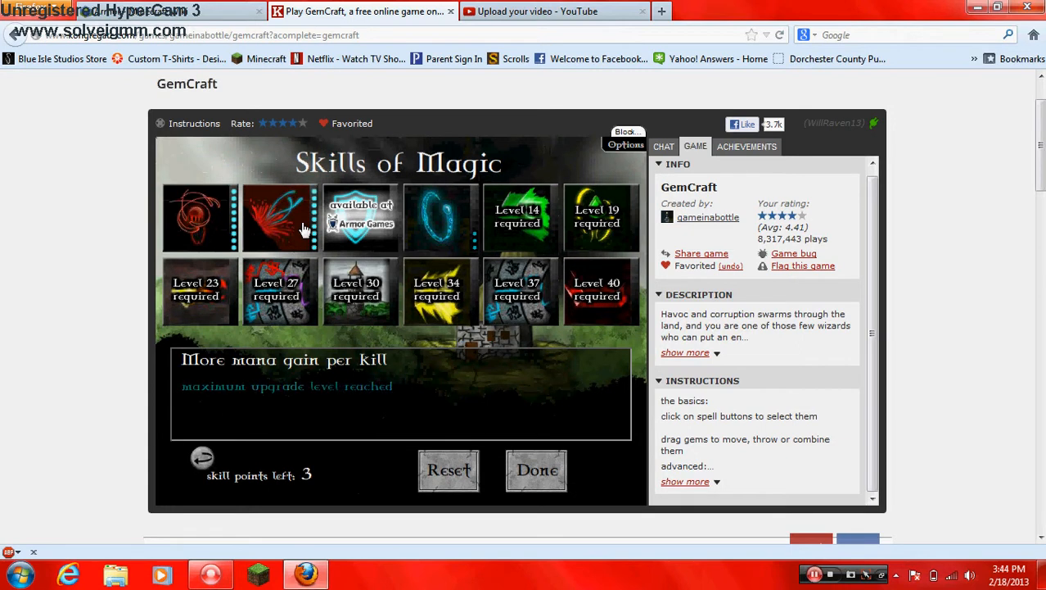
click(441, 220)
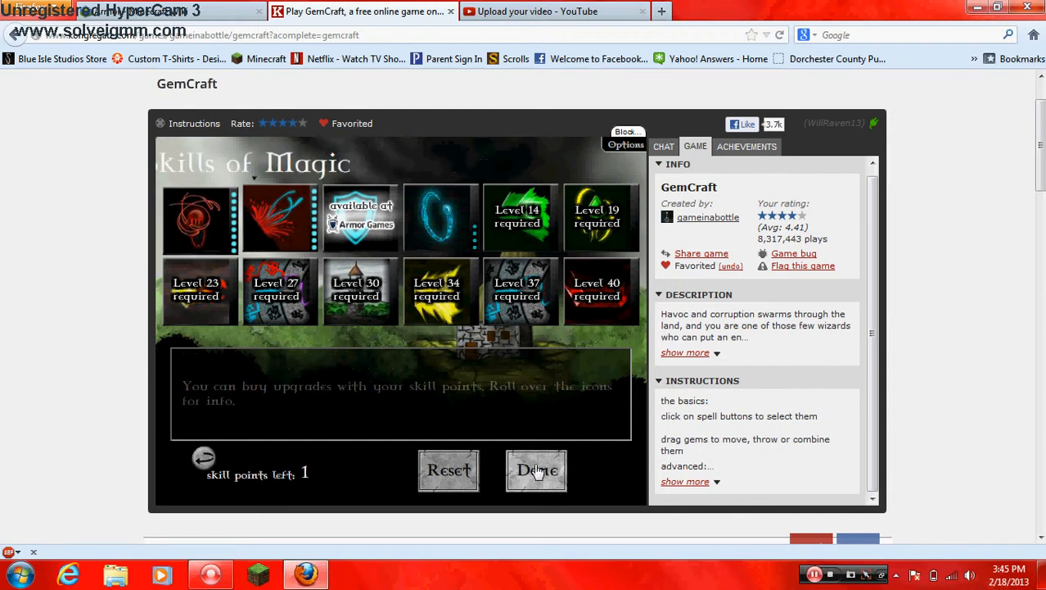
Finish the skills, submit the 6,265,120 total score from the Wizard Journal and close it
click(537, 470)
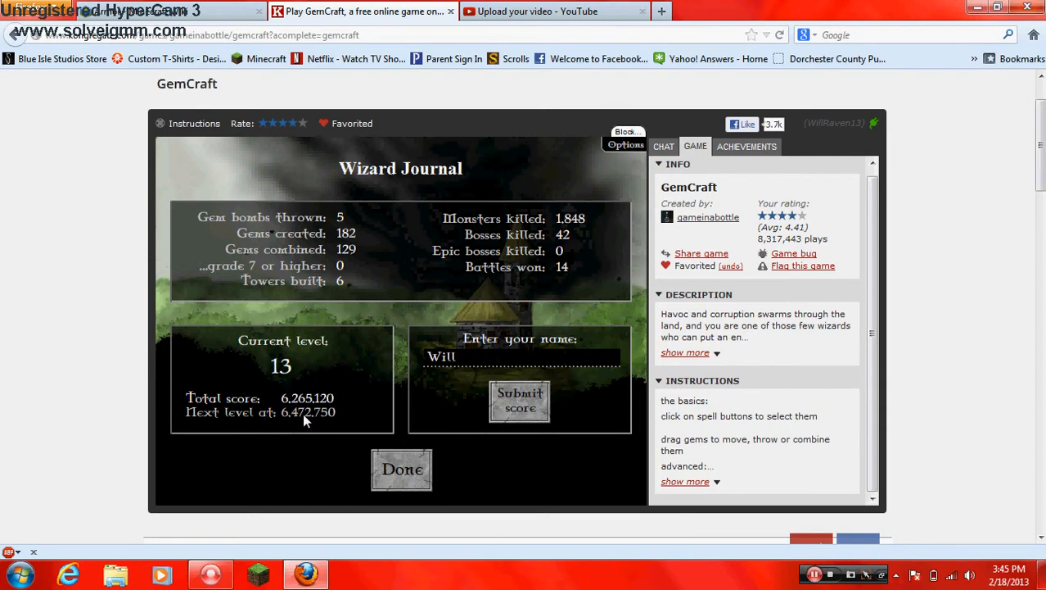
click(519, 401)
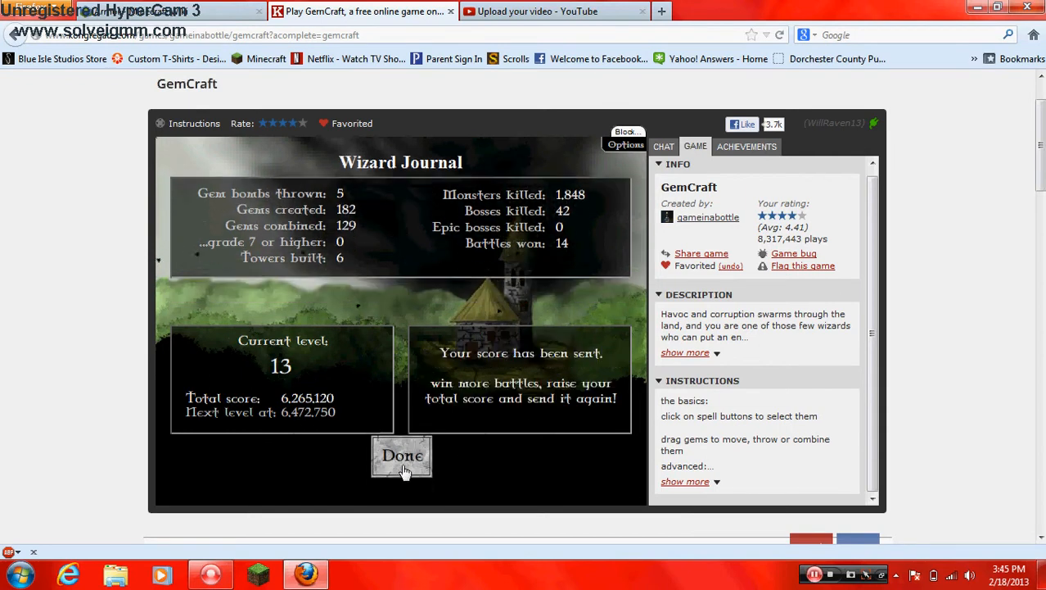
click(401, 455)
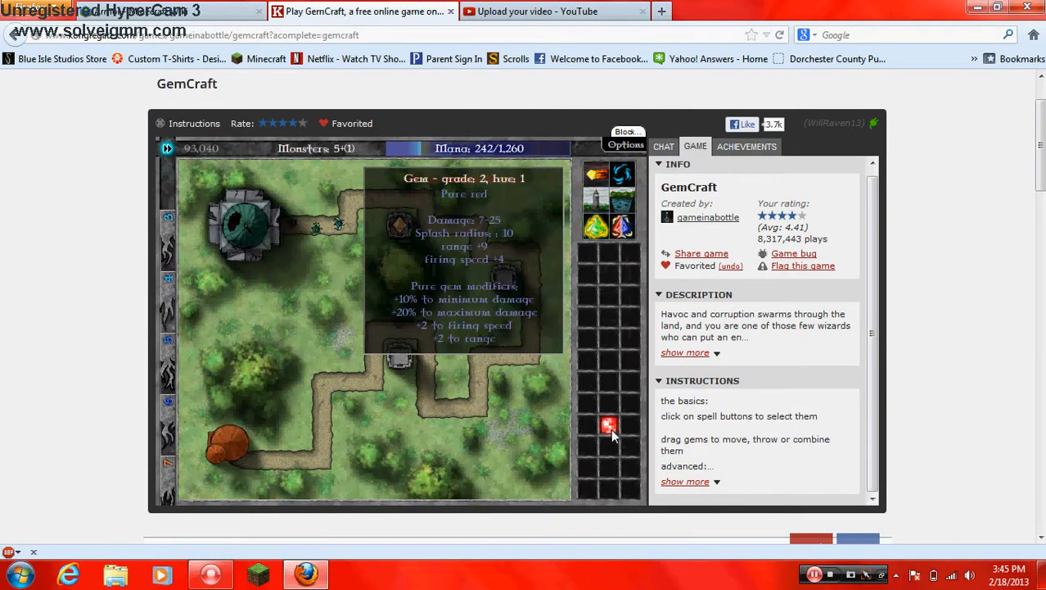
Pick up the red grade 2 gem to arm a tower on the new level's path
click(607, 427)
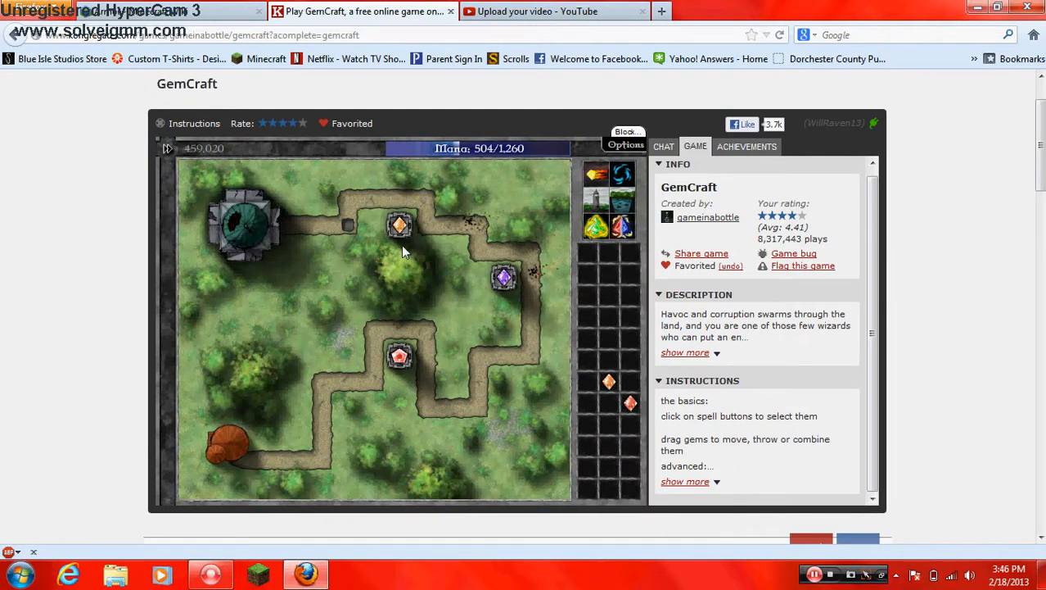
mouse_move(417, 282)
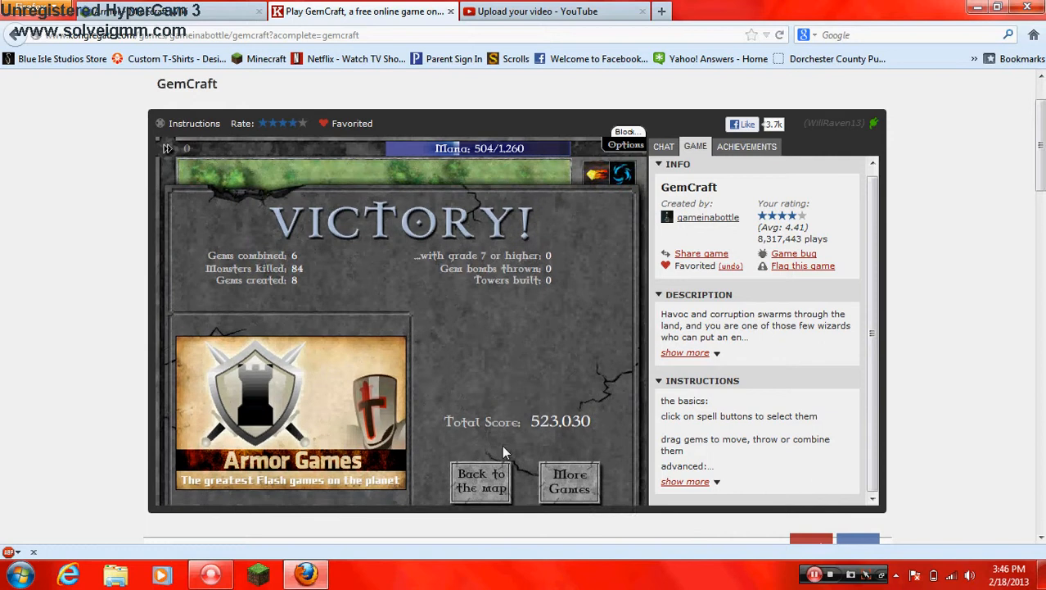
Return to the world map from the 523,030-point Victory summary
click(481, 482)
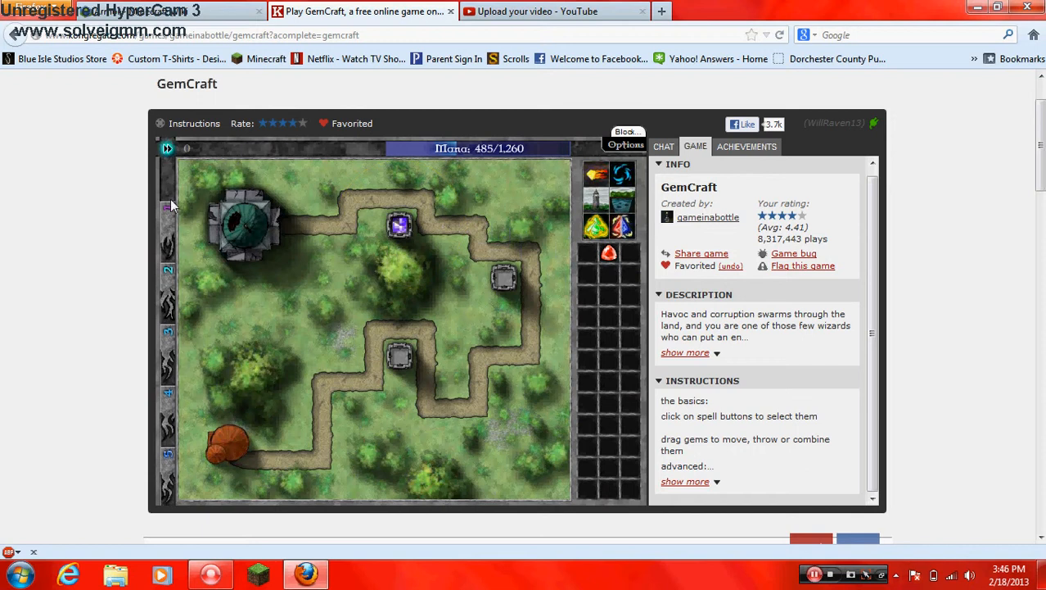
Use the combine gems spell repeatedly to strengthen the tower gems against the waves
click(596, 226)
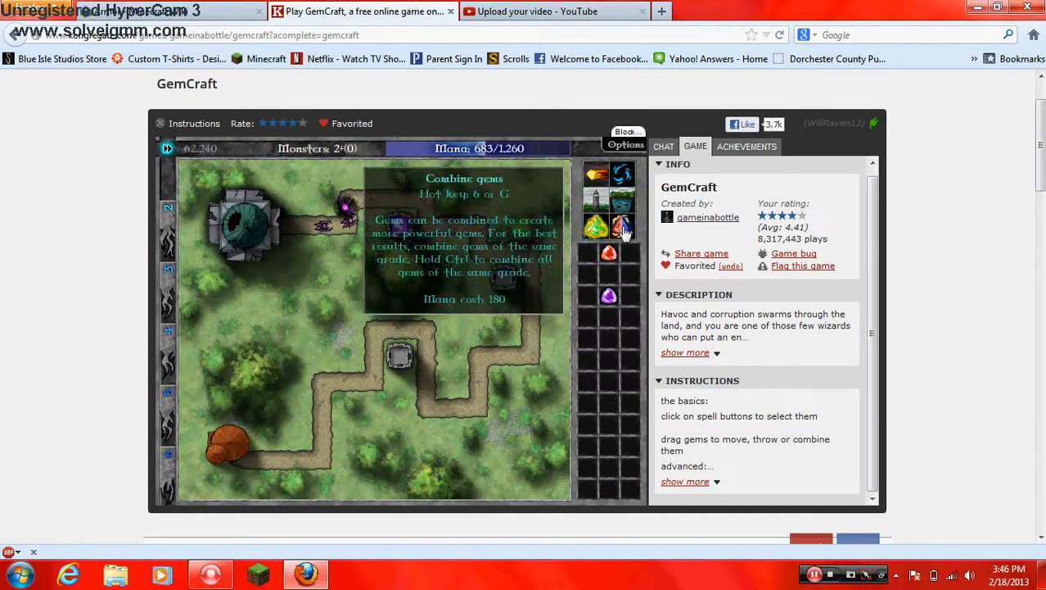
click(596, 225)
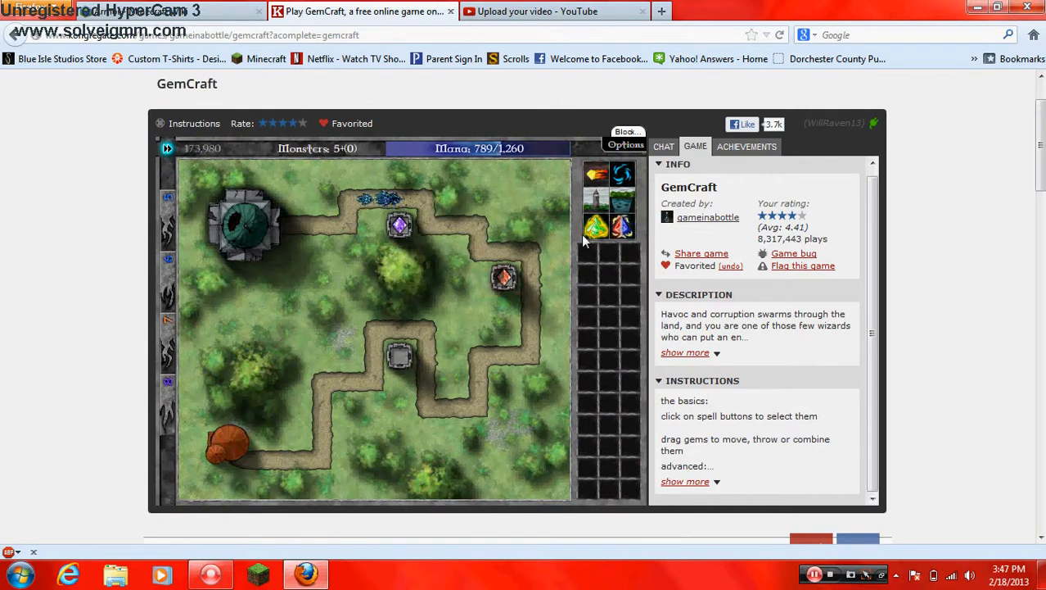
click(596, 227)
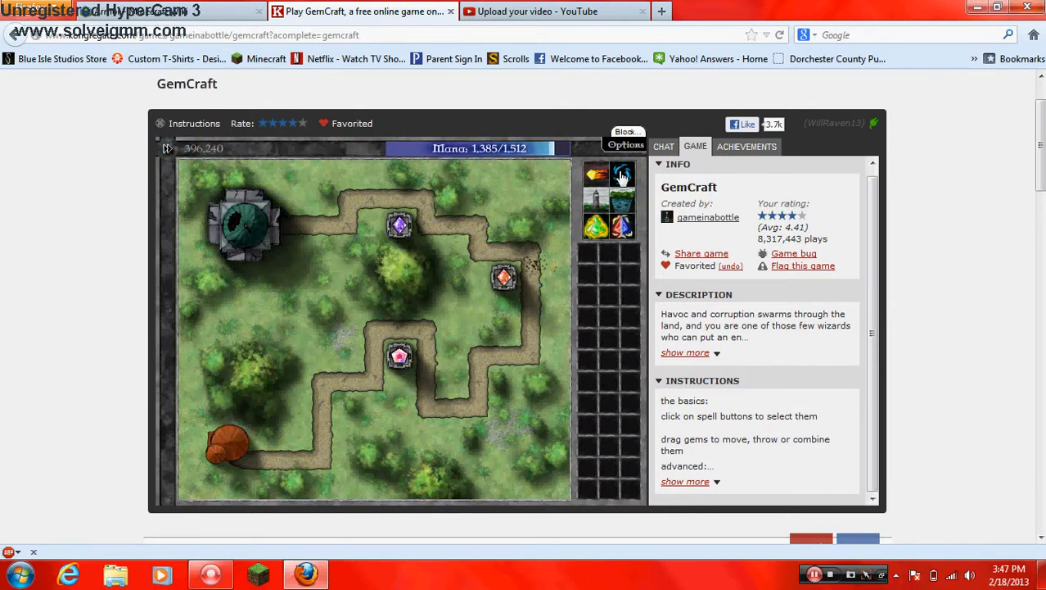
mouse_move(540, 223)
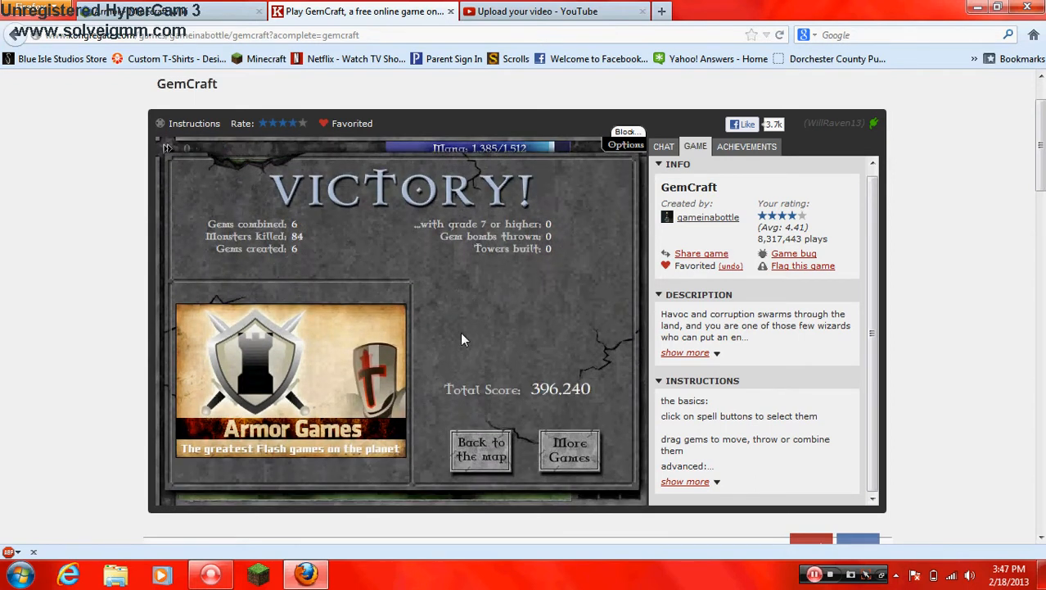
mouse_move(501, 378)
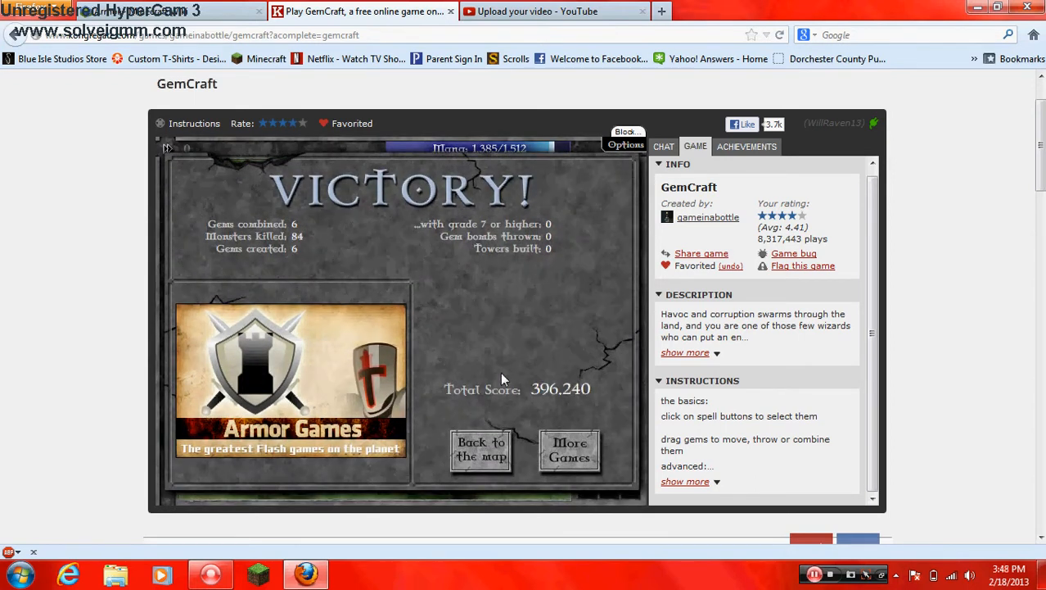
Leave the 396,240-point Victory summary for the world map
click(481, 449)
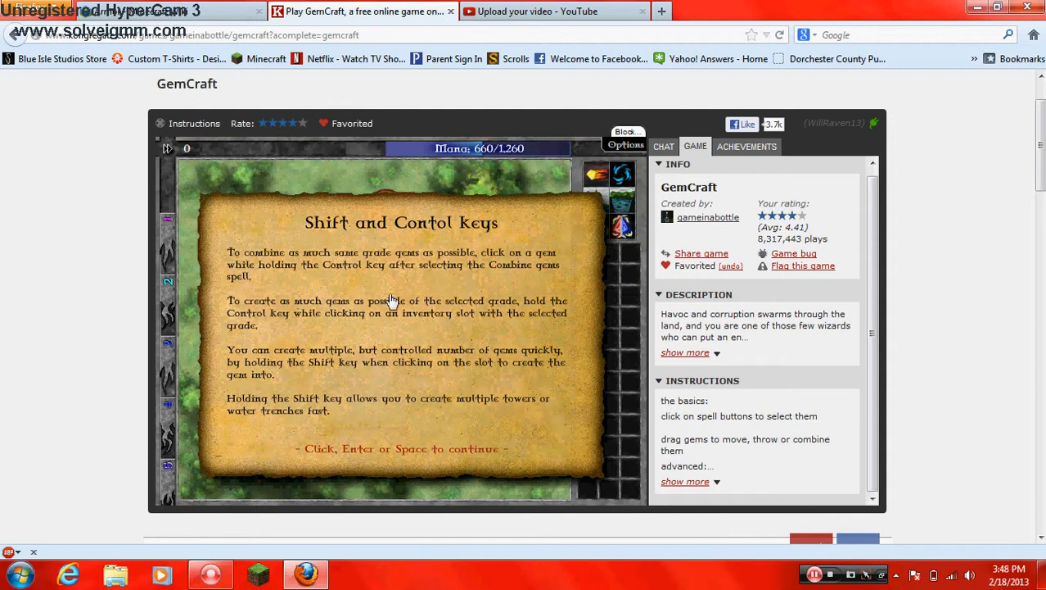
mouse_move(304, 308)
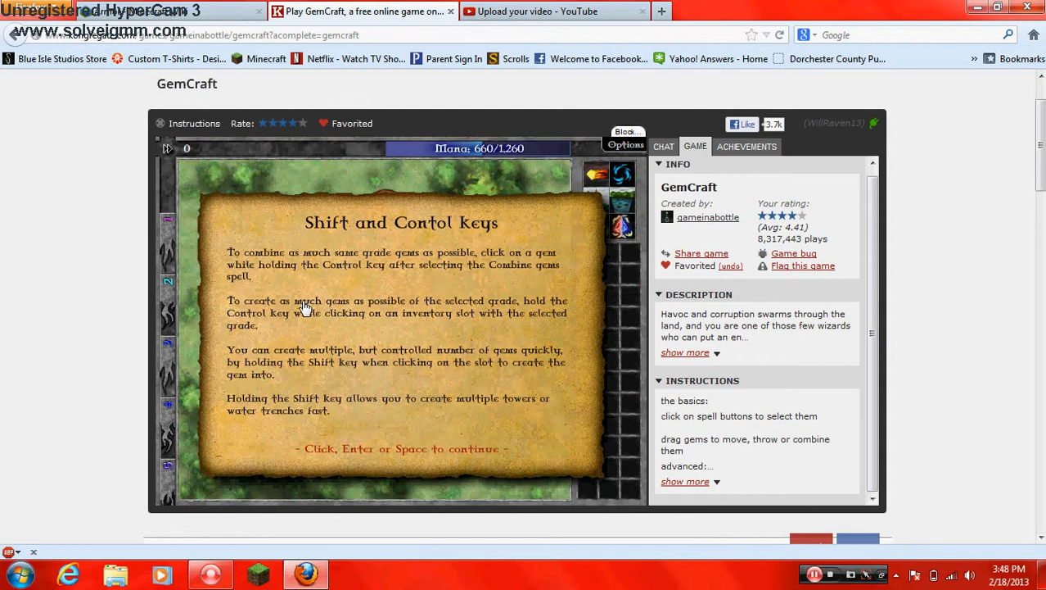
mouse_move(315, 344)
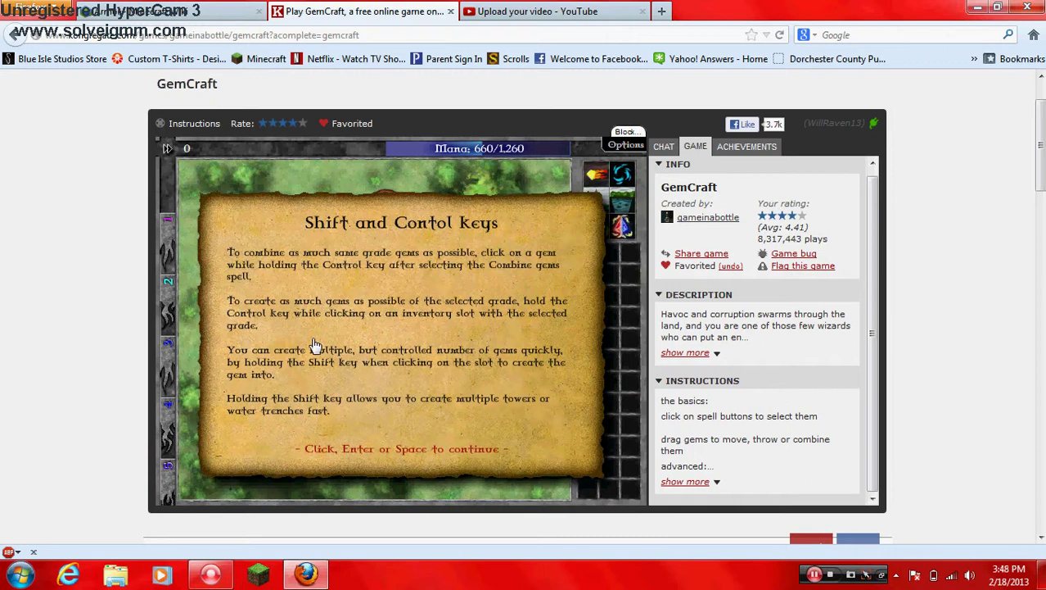
mouse_move(350, 434)
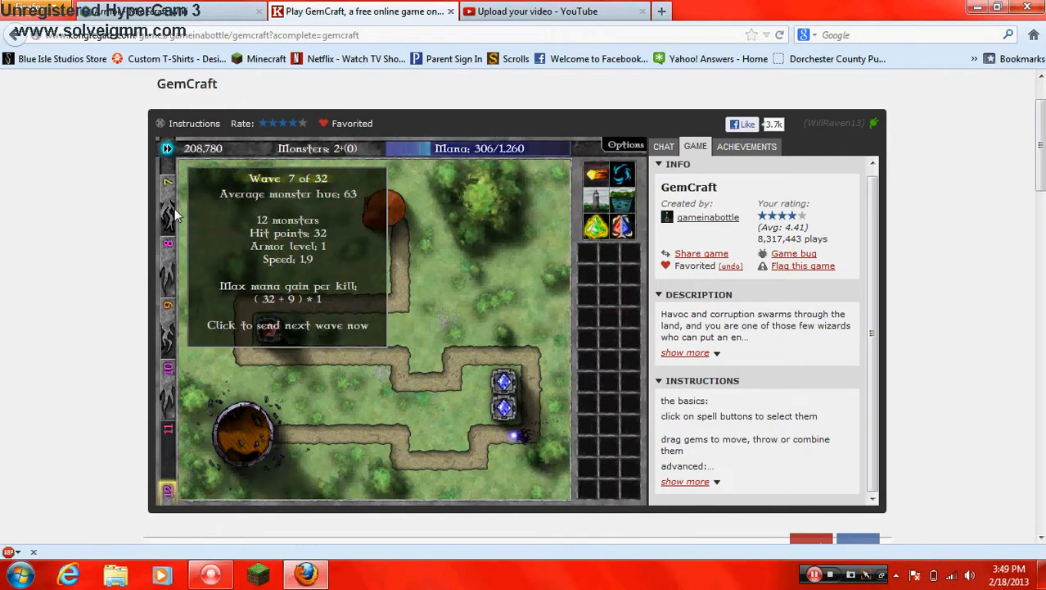
Send wave 7 of 32 early from the wave stones
click(288, 325)
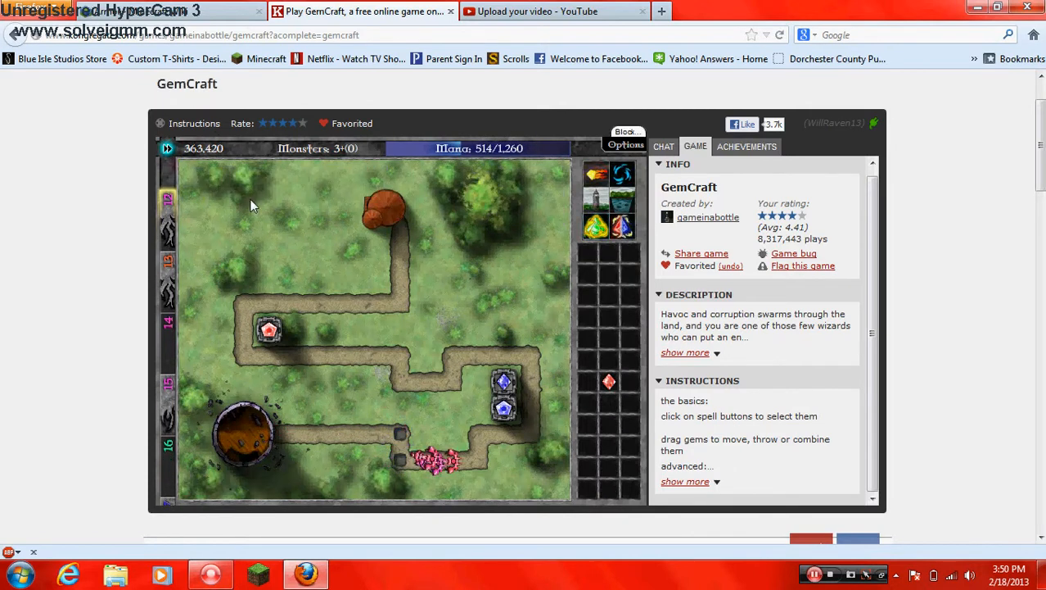
mouse_move(167, 148)
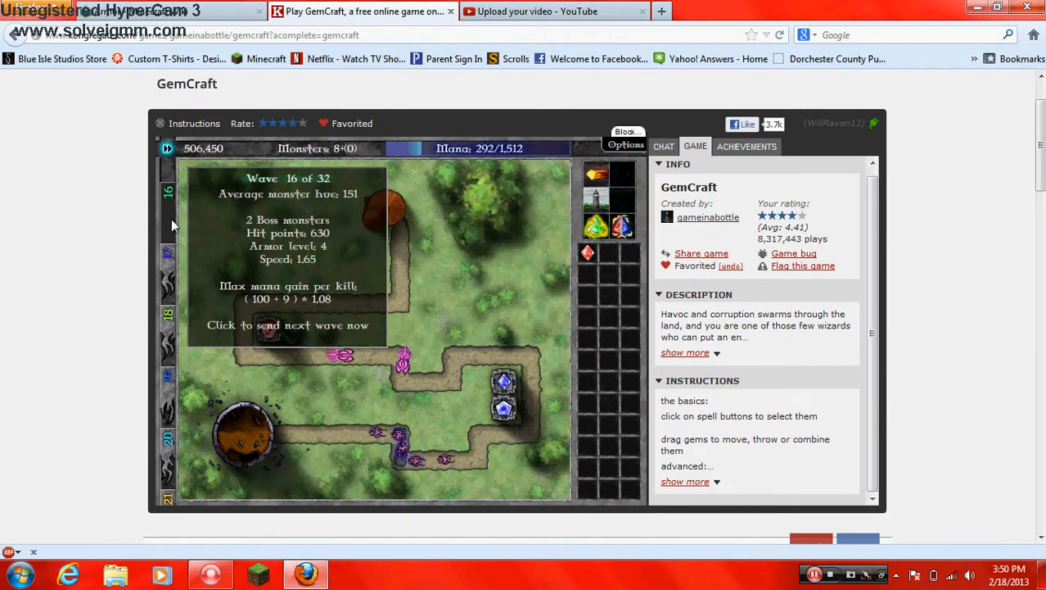
Send waves 16, 22, 24, 27 and the following waves of 32 early until Victory
click(289, 324)
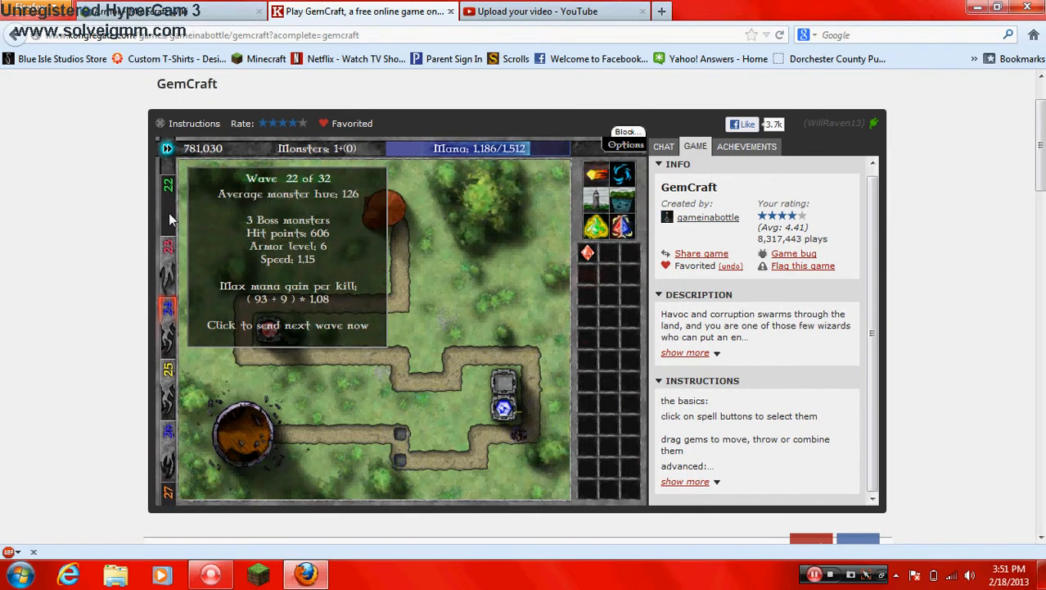
click(288, 324)
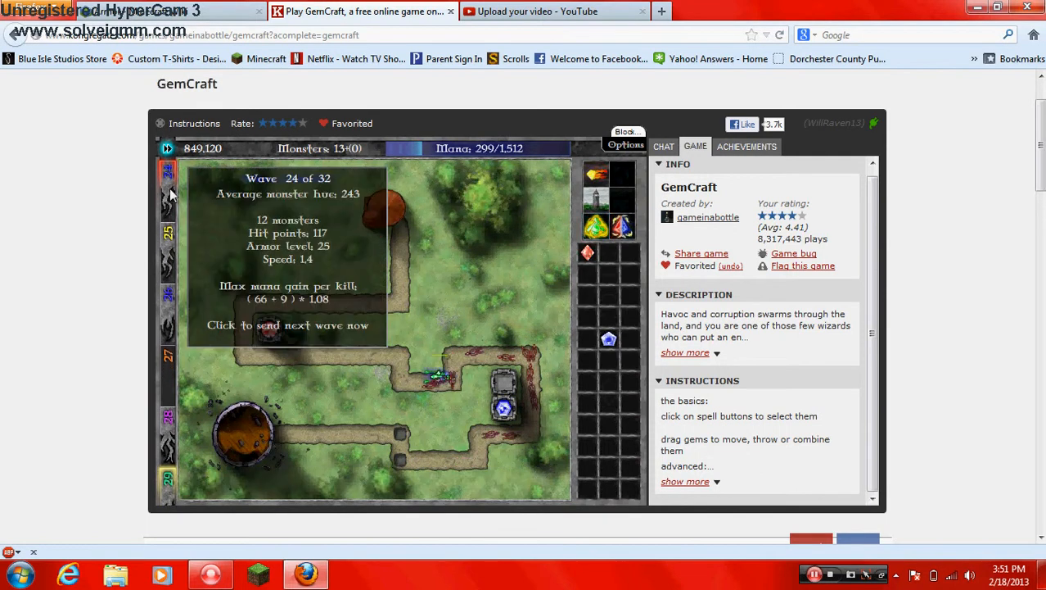
click(289, 324)
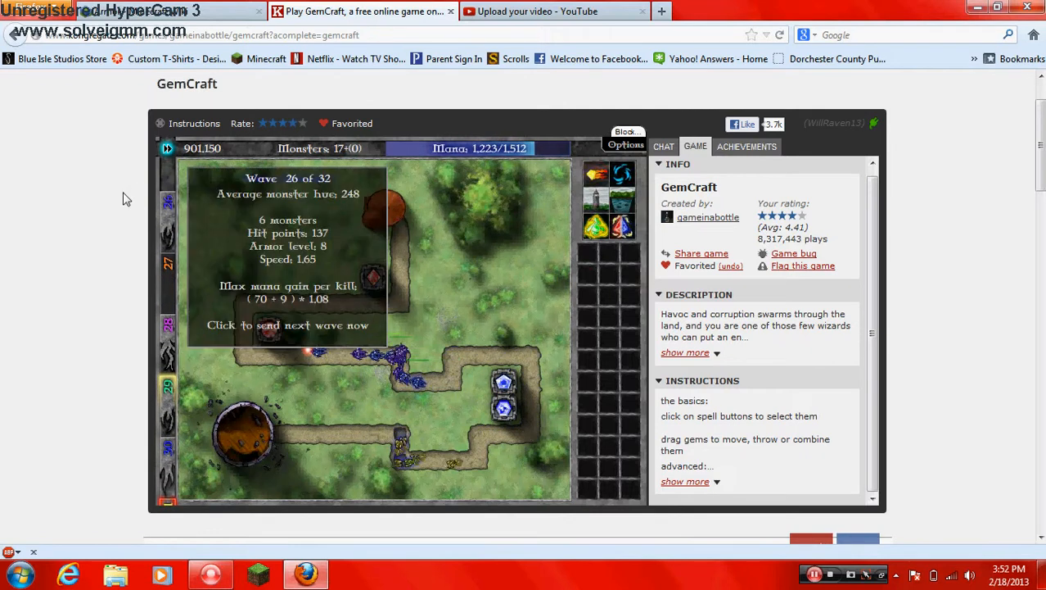
click(288, 324)
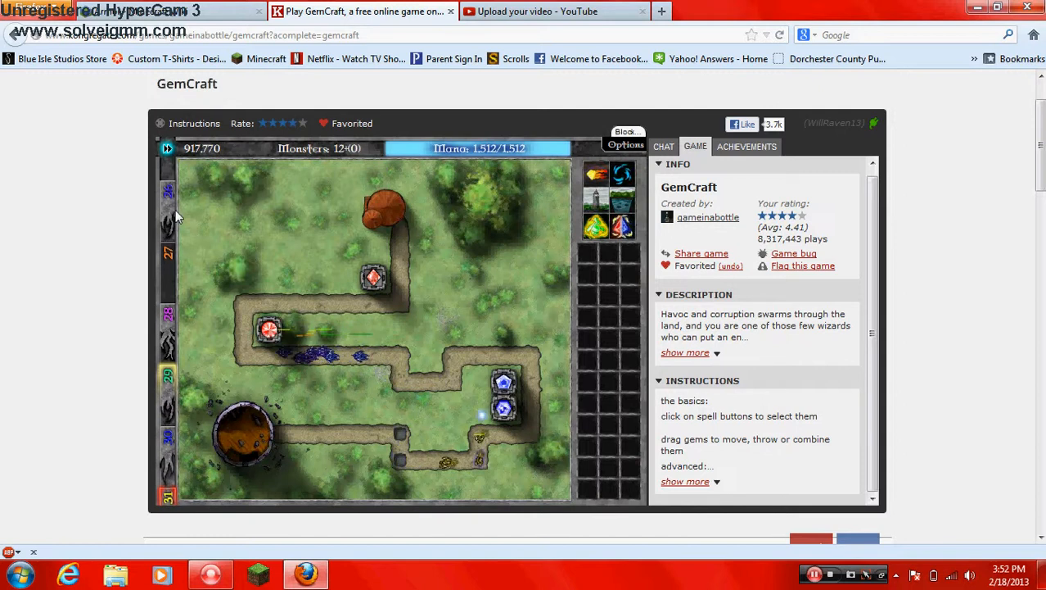
mouse_move(598, 221)
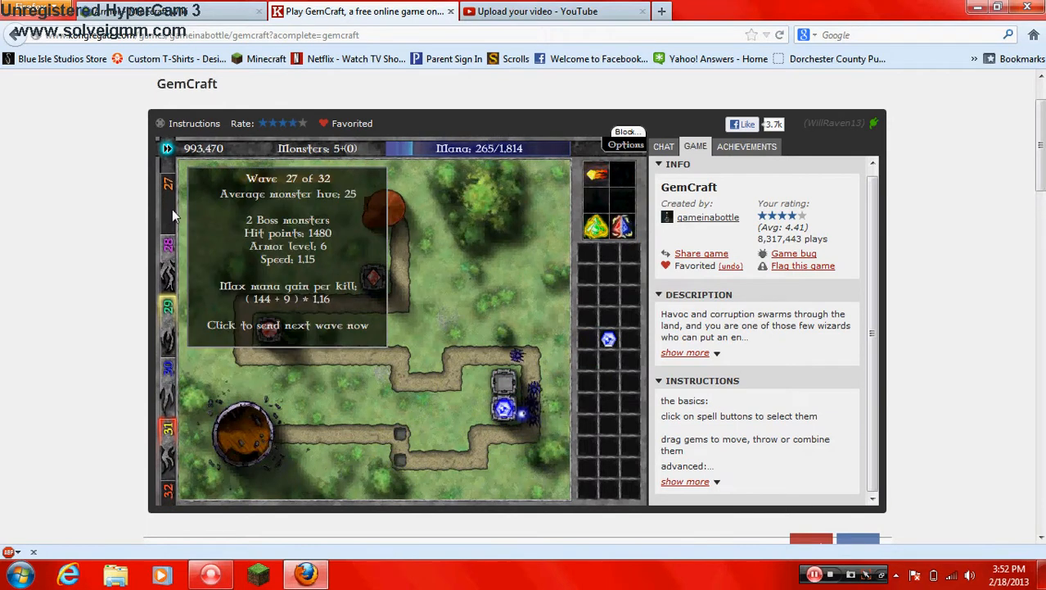
click(288, 325)
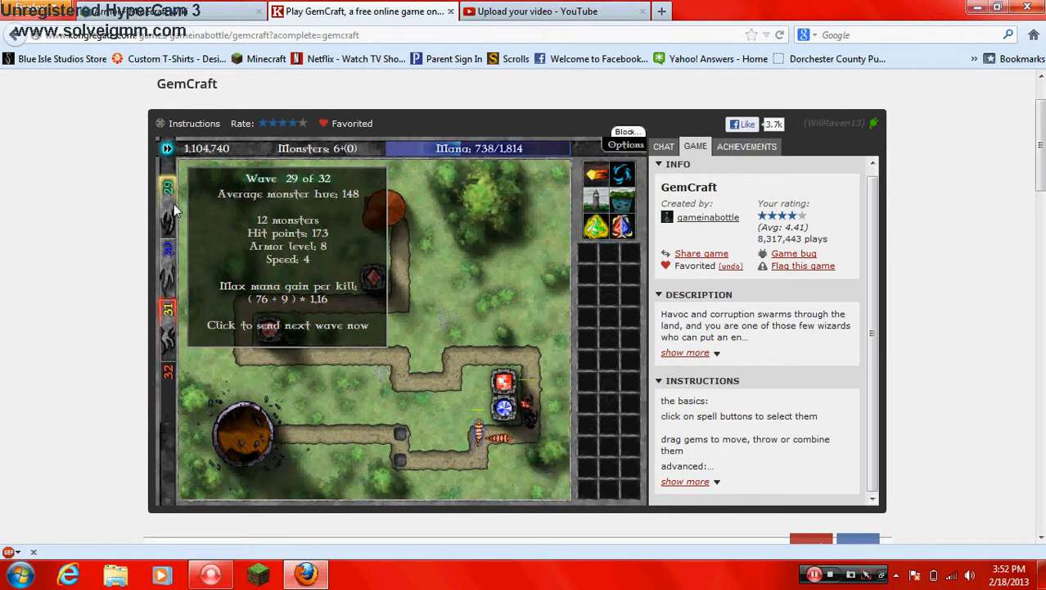
click(287, 325)
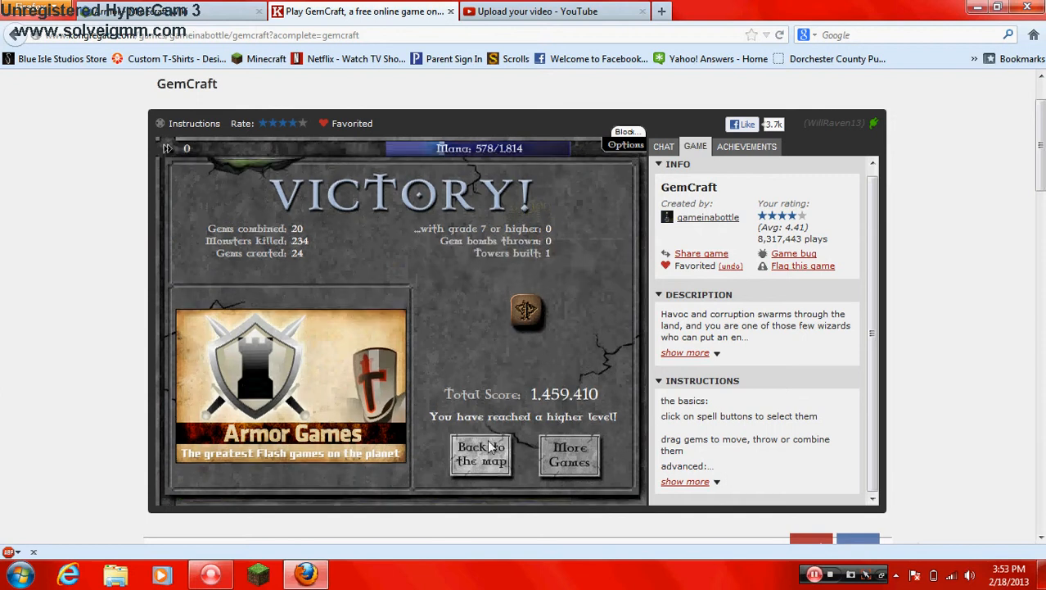
Leave the Victory screen, spend the skill points on magic skills and confirm with Done
click(482, 454)
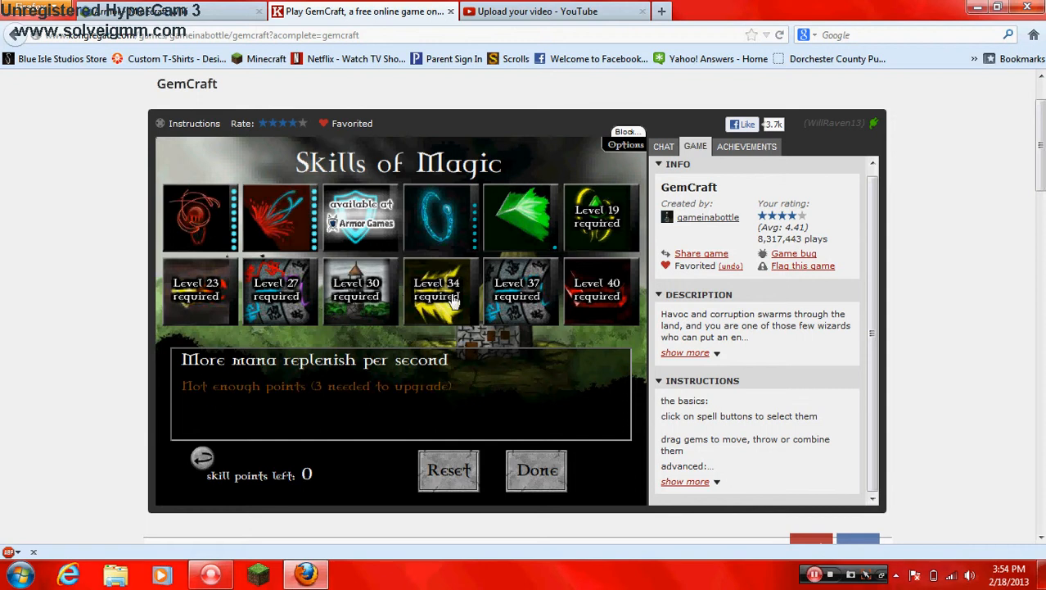
click(537, 470)
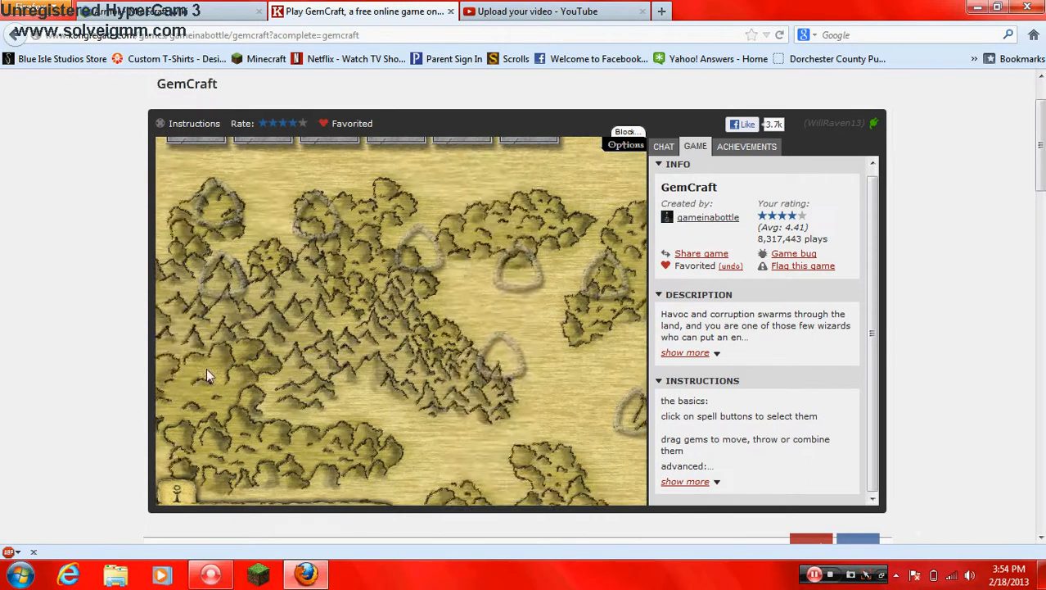
Enter the chosen level and combine gems in its towers before the Defeat
click(401, 265)
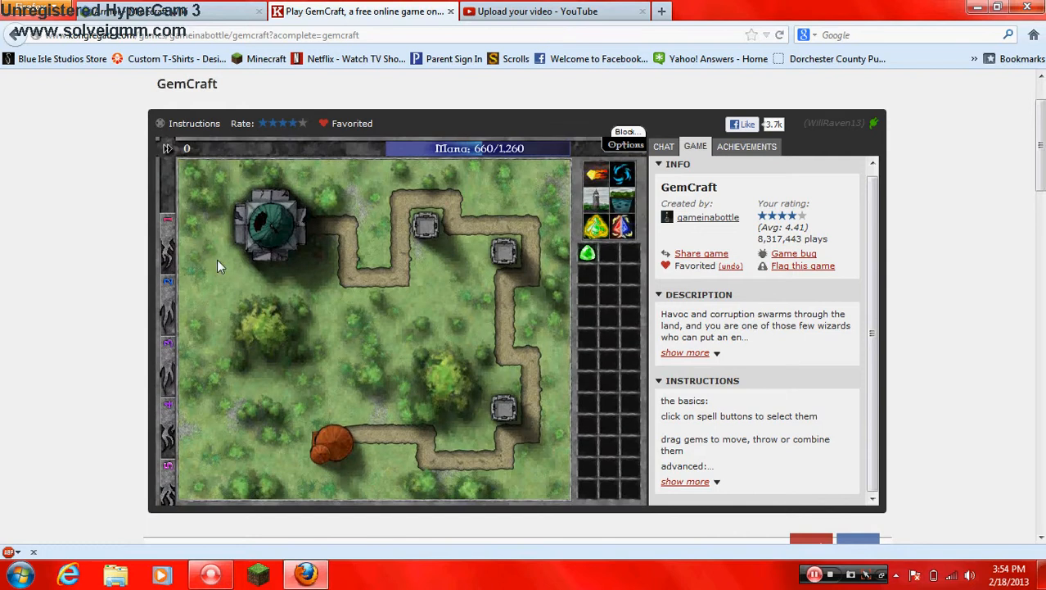
mouse_move(588, 253)
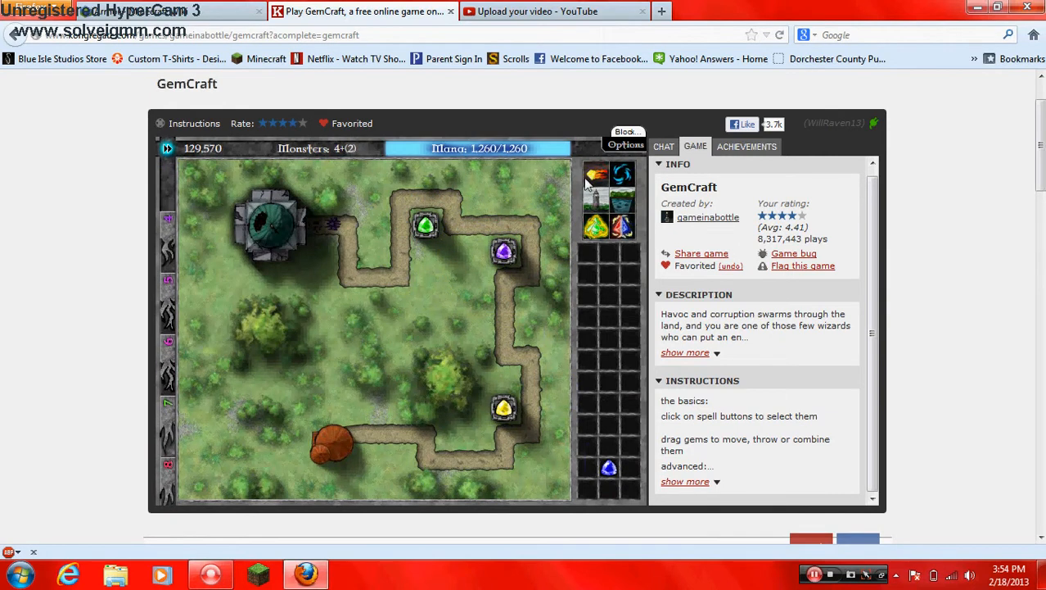
click(596, 226)
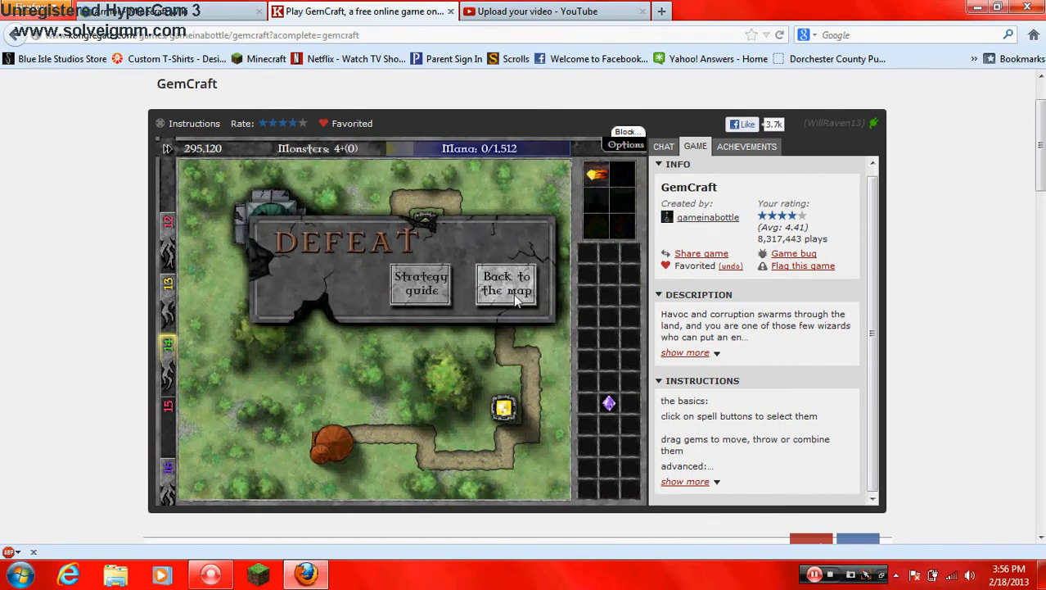
Retry the level from the Defeat screen, creating and placing stronger gems in the towers
click(506, 282)
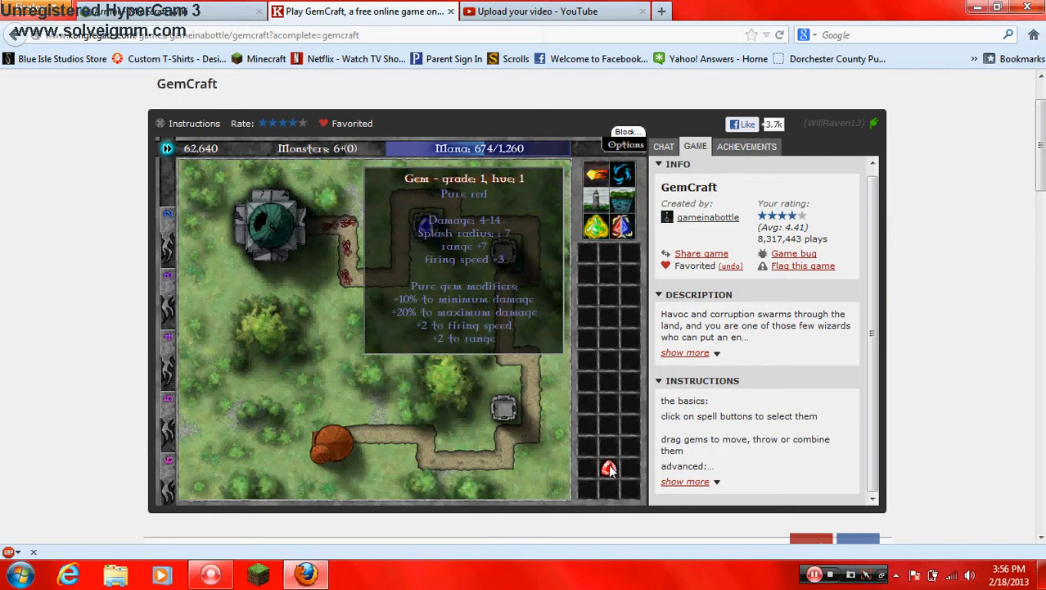
click(609, 469)
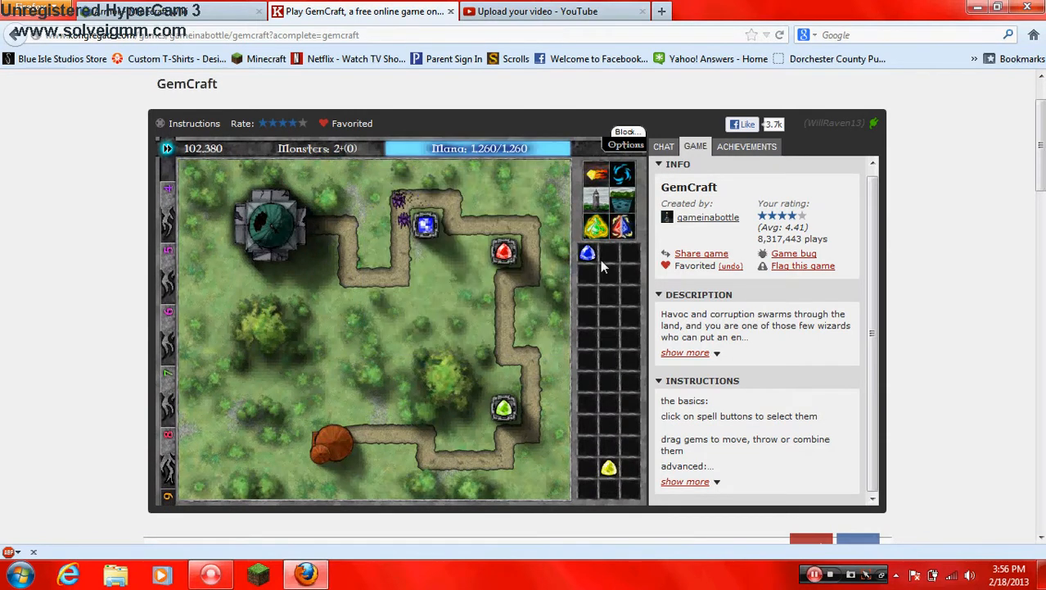
click(505, 409)
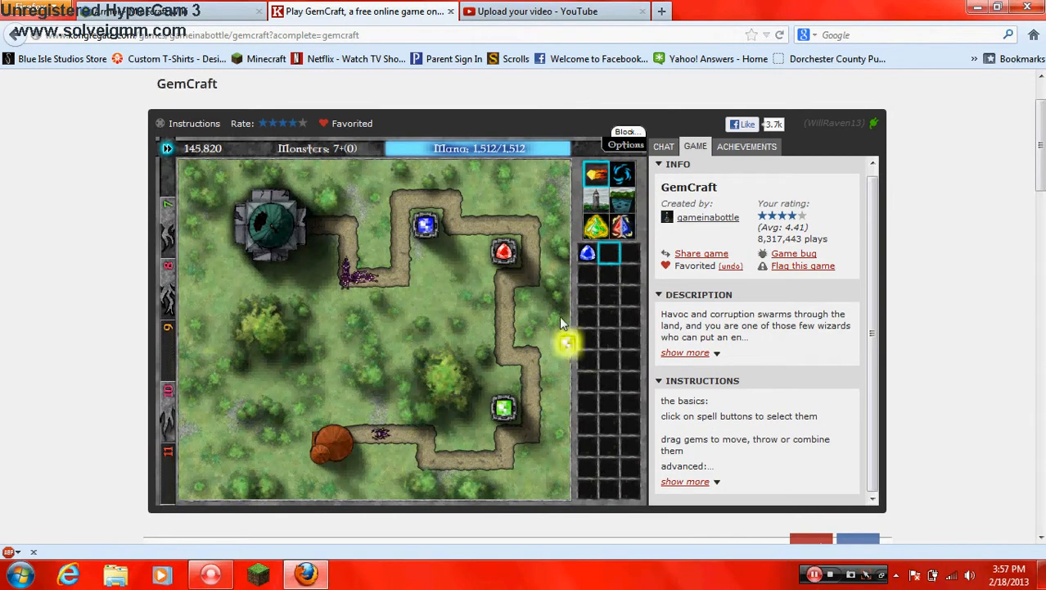
mouse_move(622, 174)
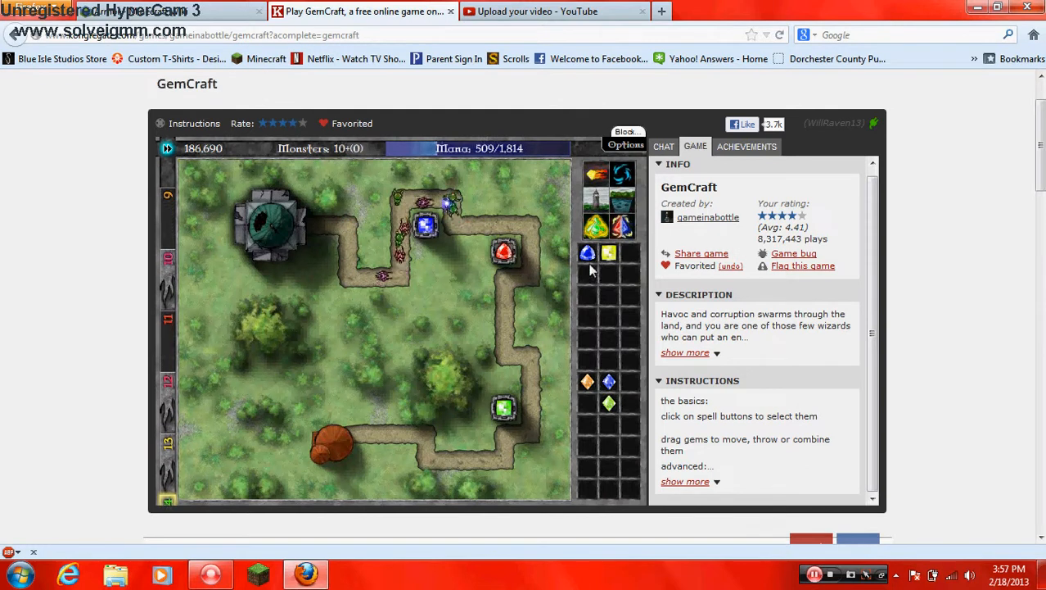
click(505, 252)
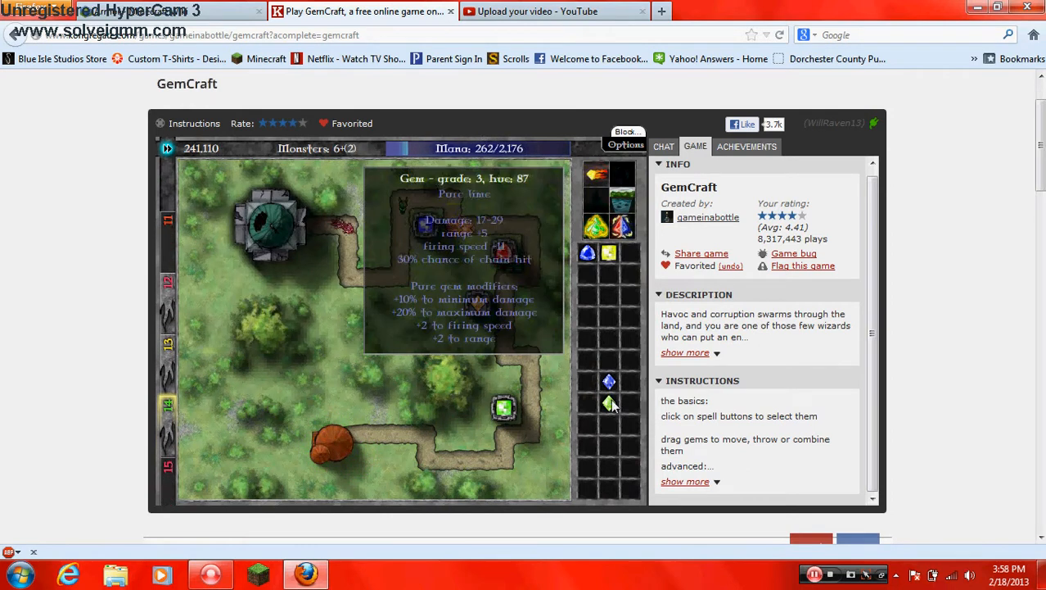
click(609, 401)
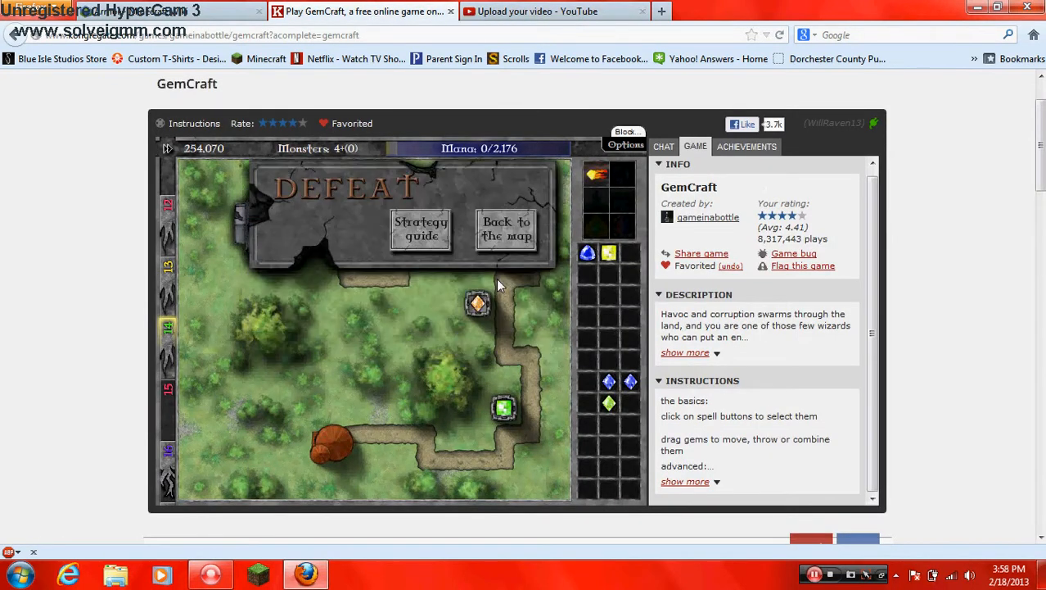
click(506, 228)
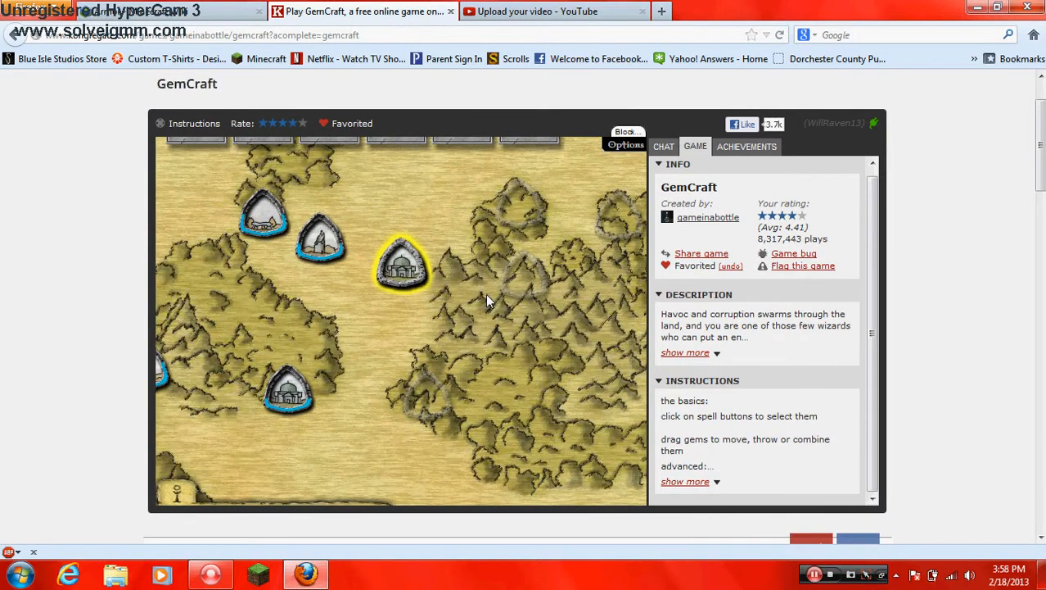
mouse_move(406, 271)
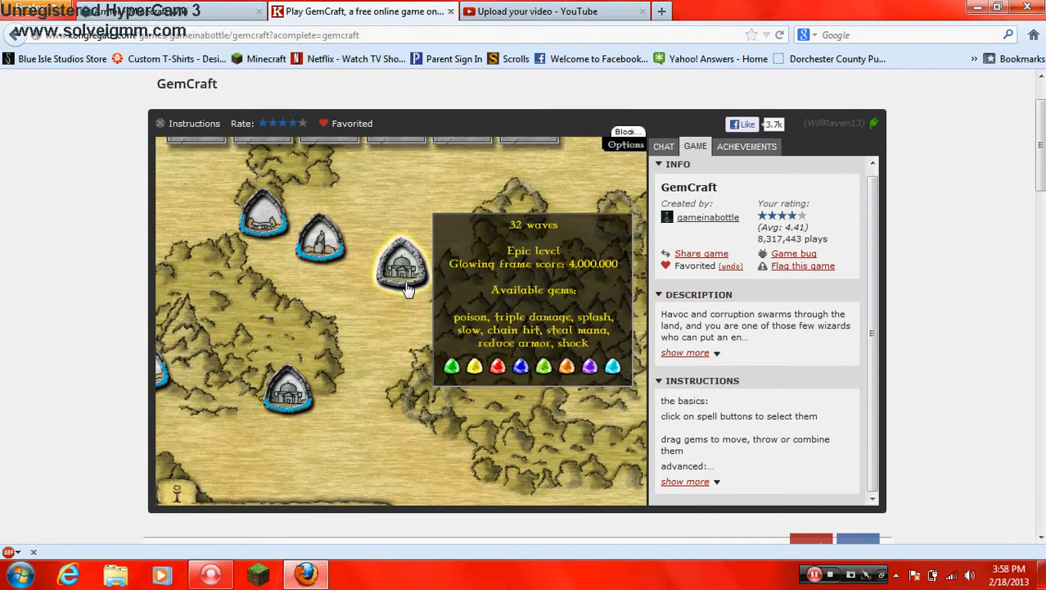
mouse_move(403, 298)
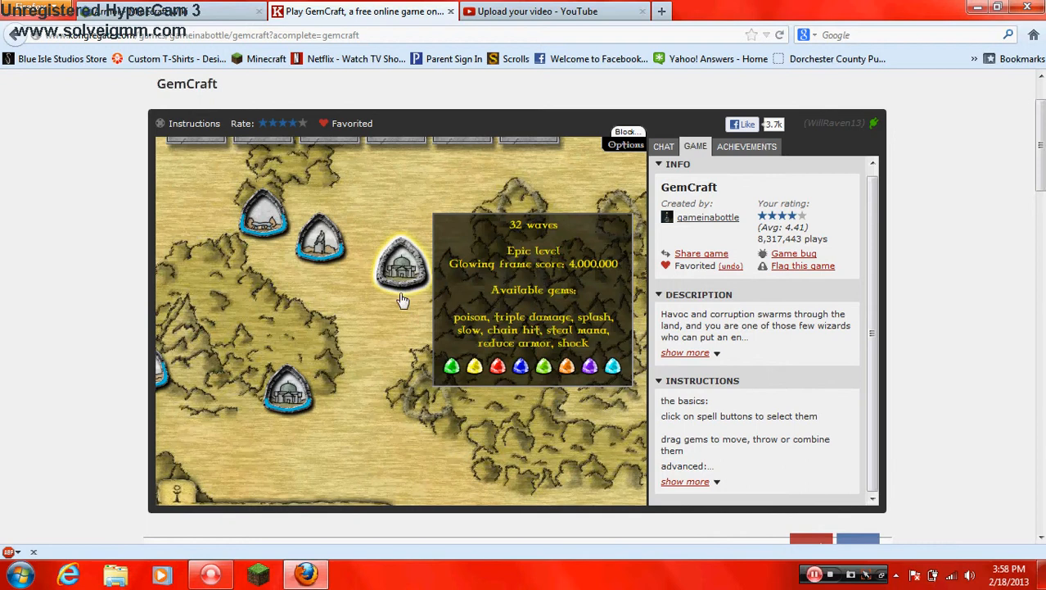